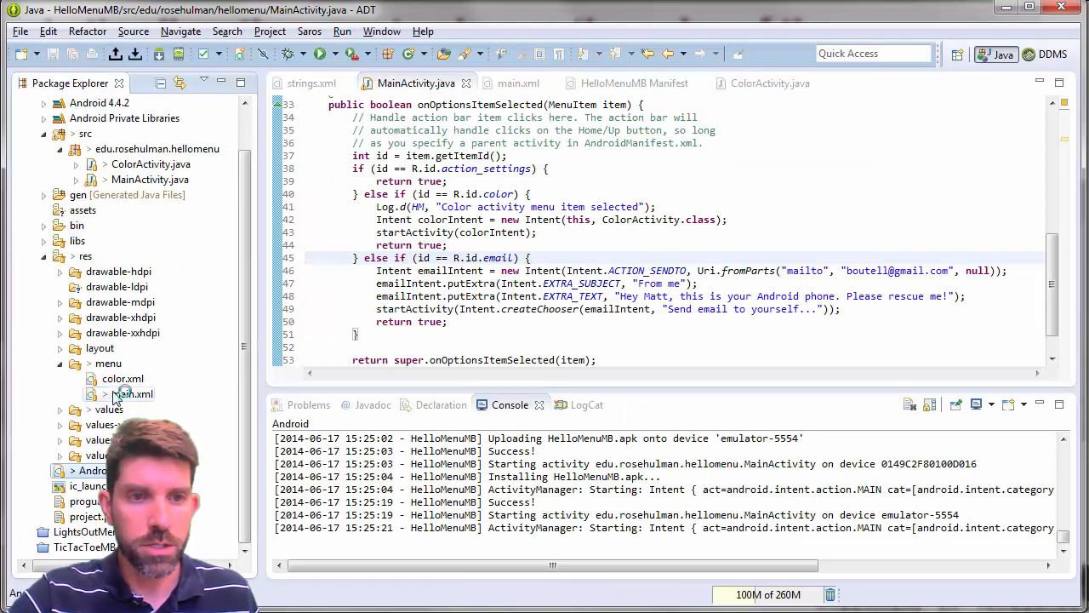
# - Open res/menu/main.xml in the Layout editor and add a Sub-Menu to the color item
pyautogui.doubleClick(132, 394)
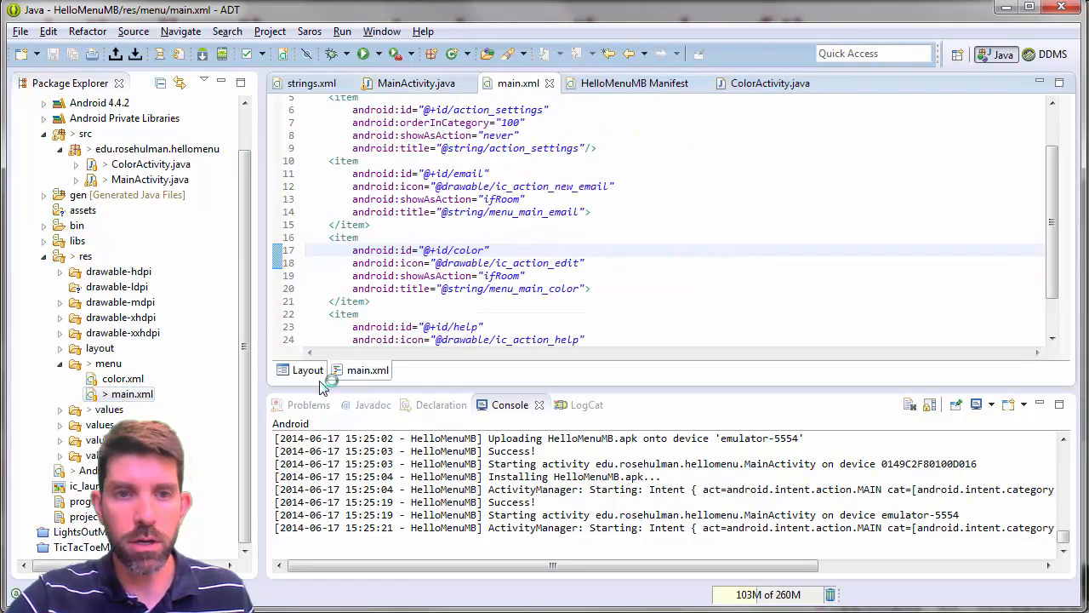
pyautogui.click(307, 370)
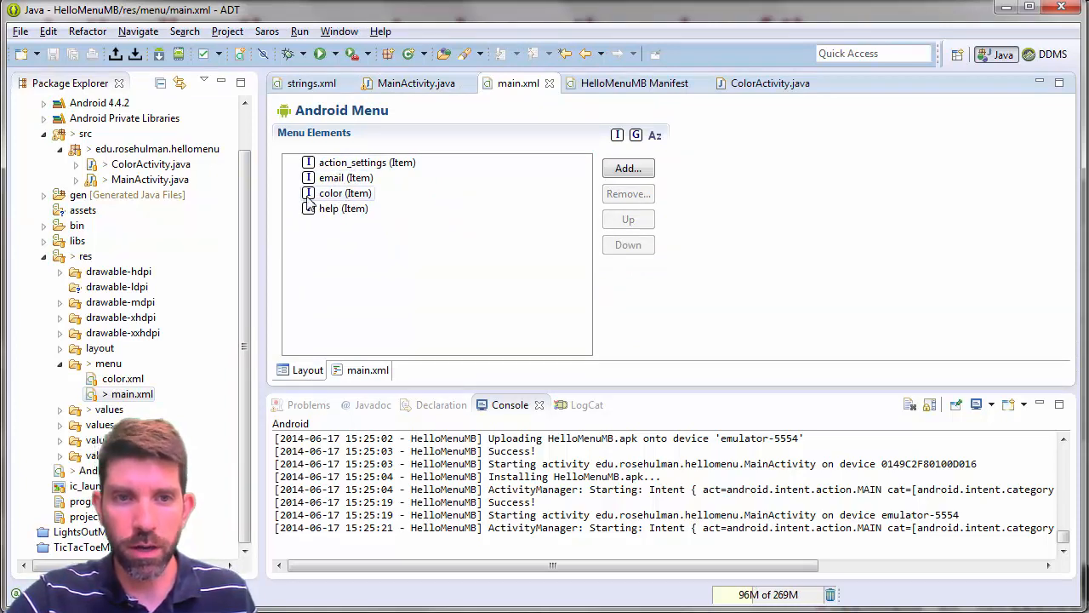
pyautogui.click(346, 193)
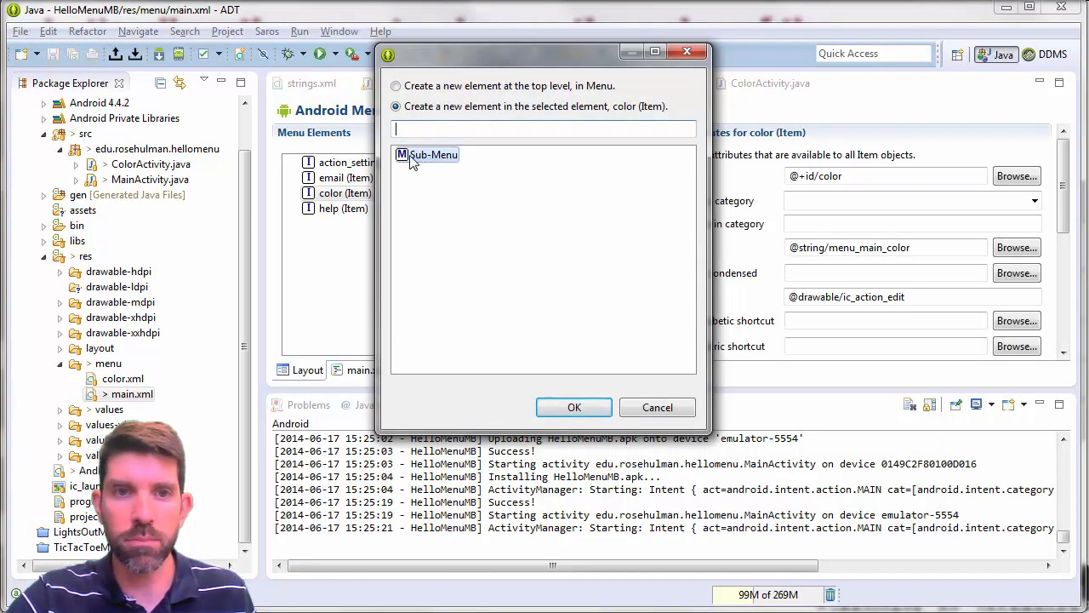
pyautogui.click(574, 407)
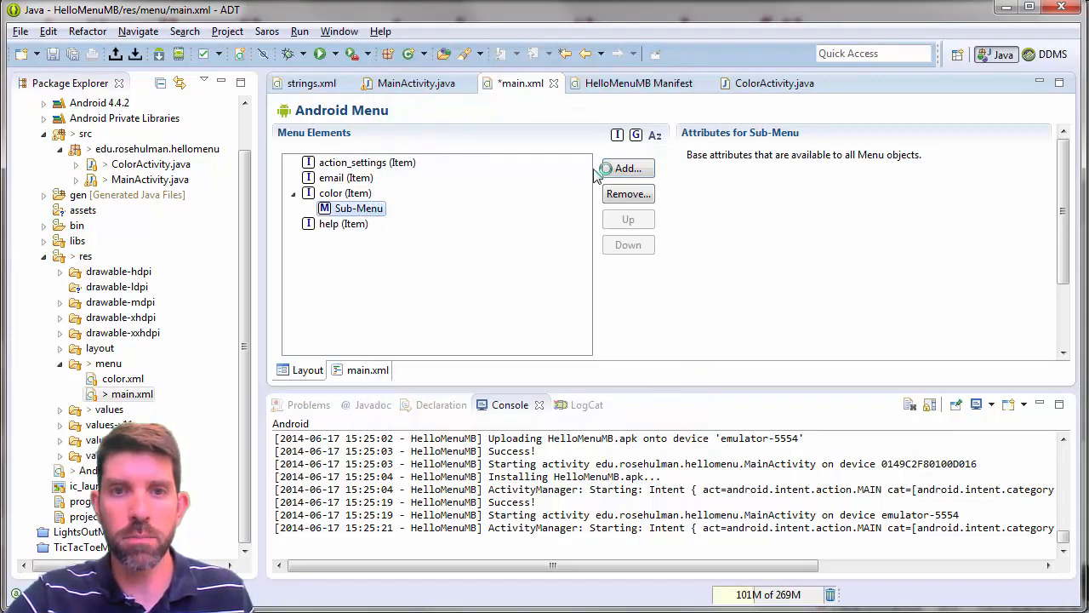
# - Add group1 inside the submenu and give it a red item
pyautogui.click(626, 167)
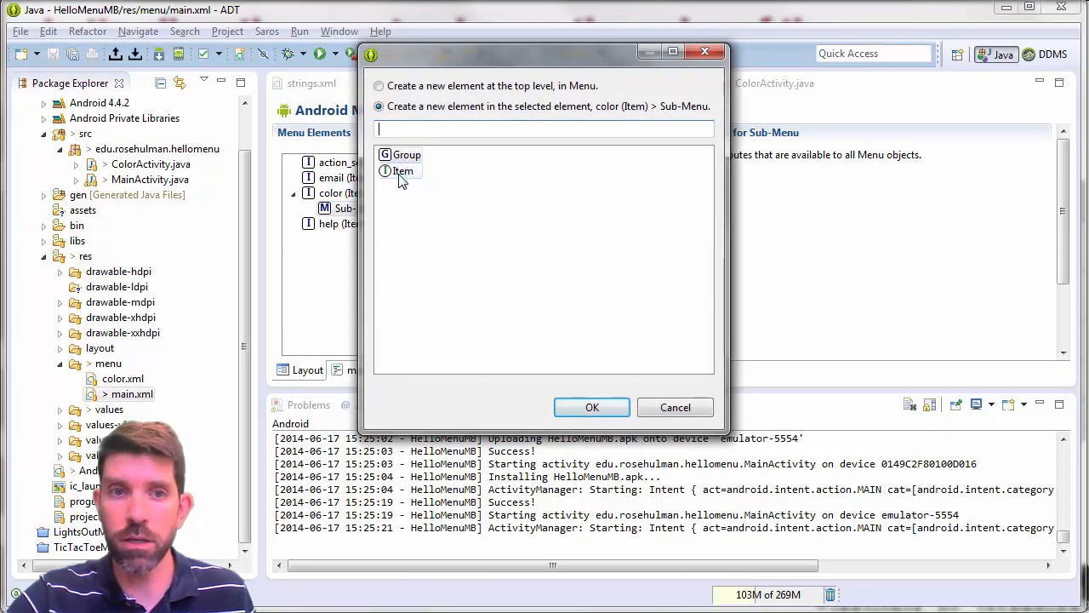
pyautogui.click(404, 154)
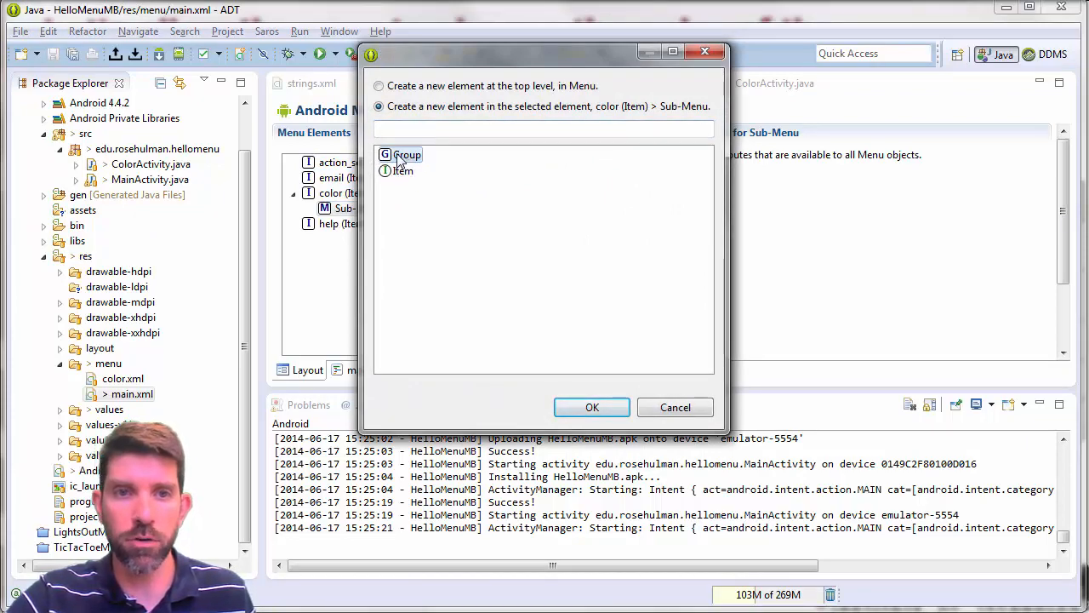
pyautogui.click(592, 407)
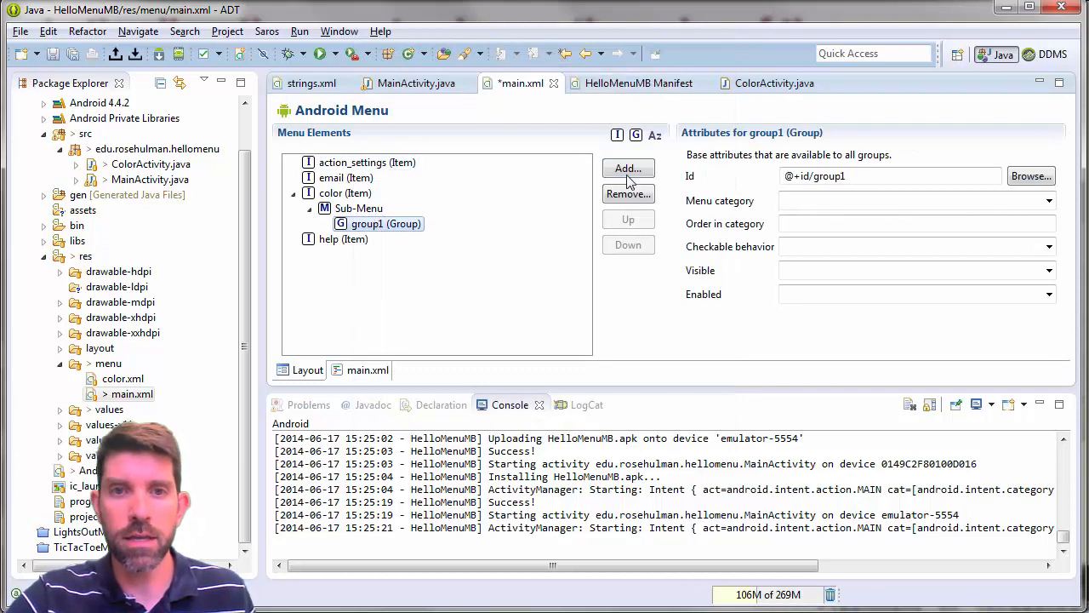
pyautogui.click(627, 167)
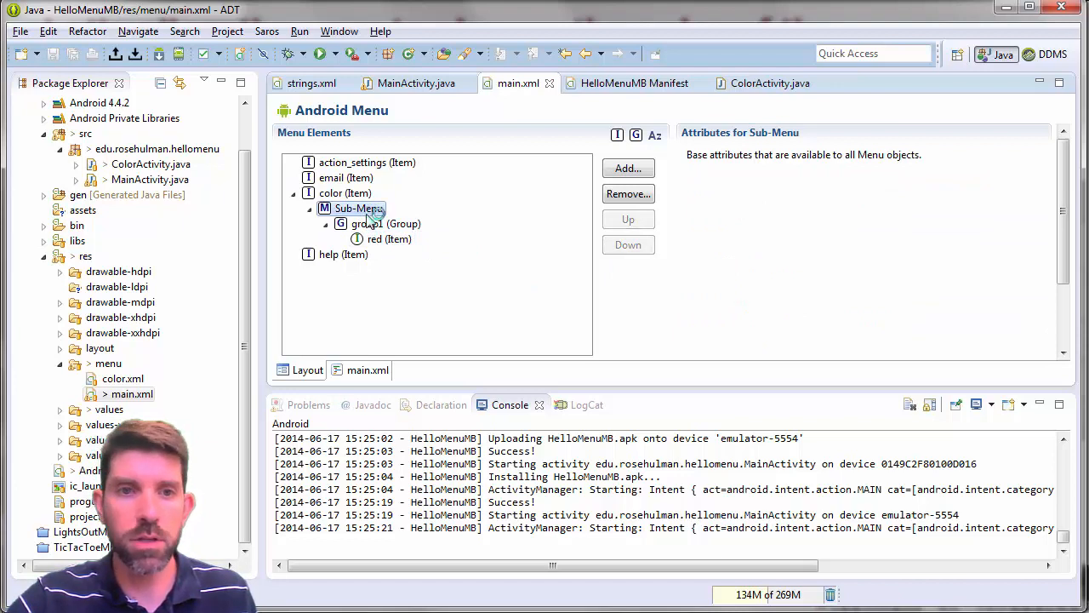
# - Set the group's Checkable behavior to single
pyautogui.click(385, 223)
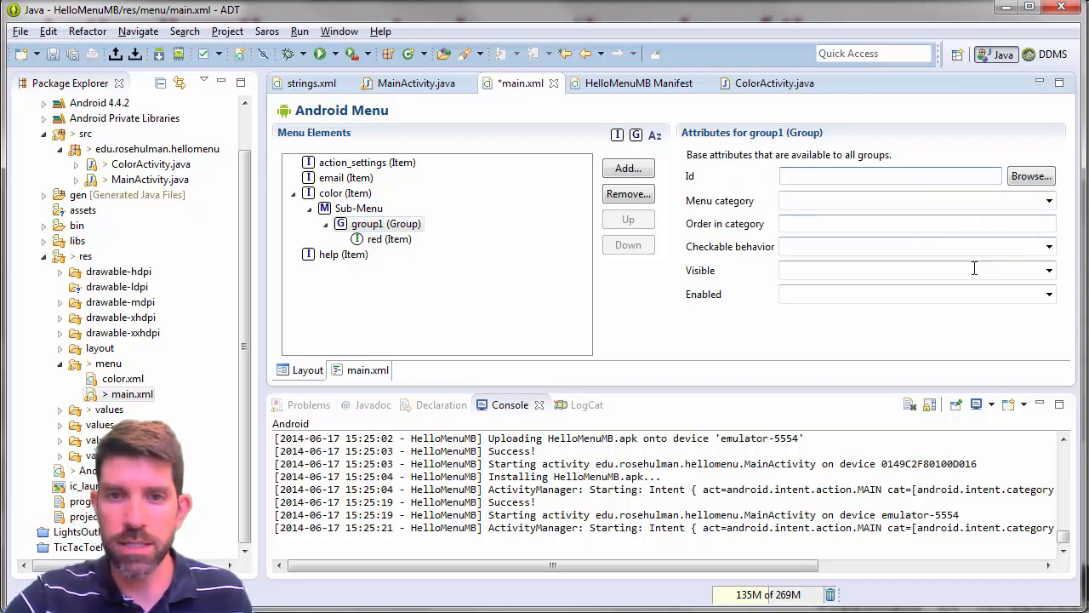
pyautogui.click(1048, 247)
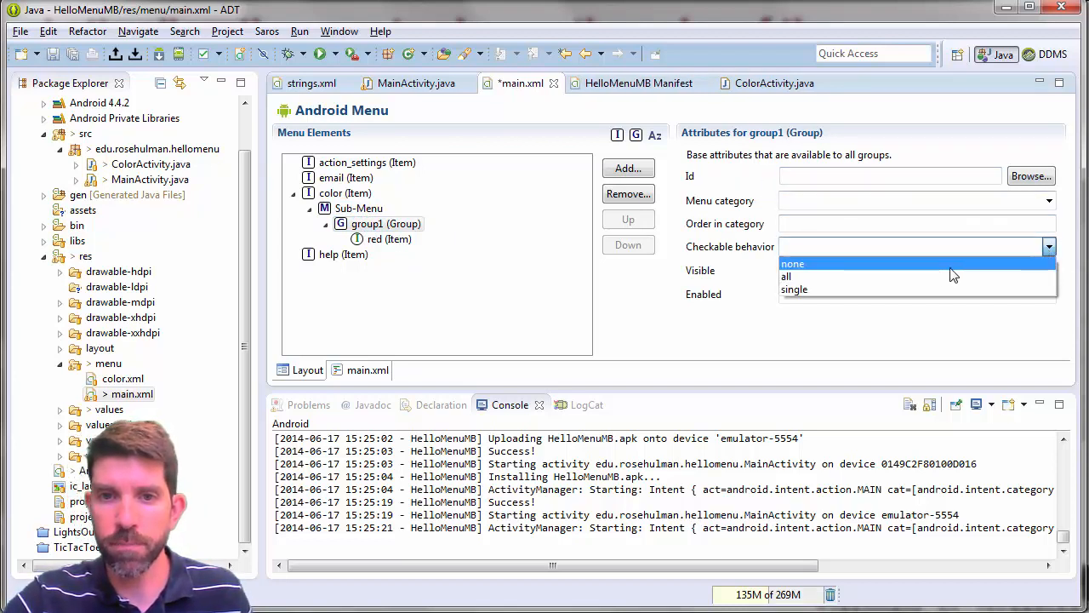
pyautogui.click(794, 288)
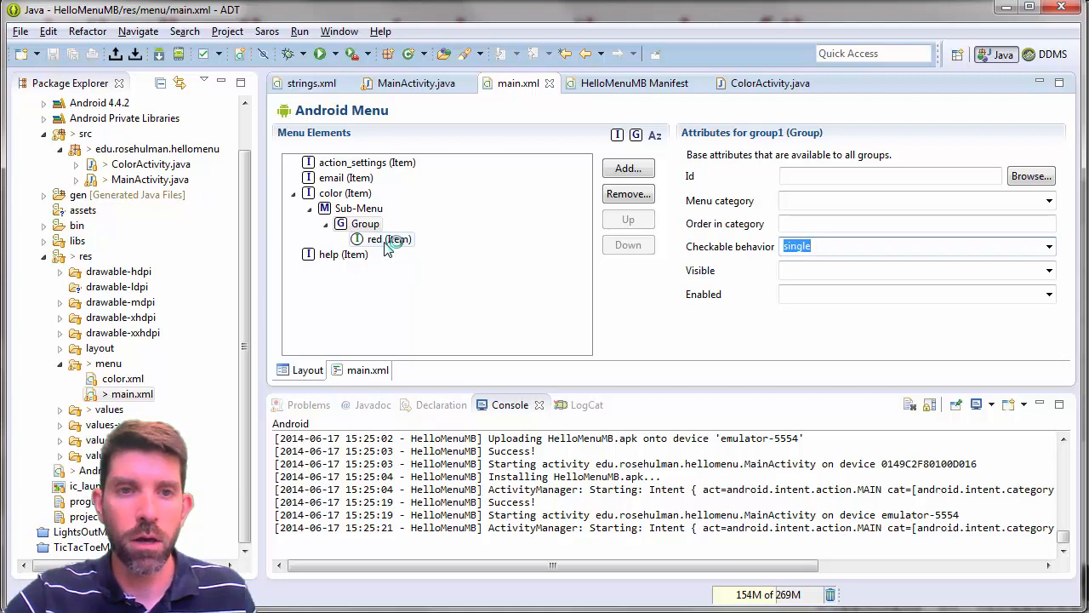
# - Title the red item with the menu_red_background string, then view main.xml as source
pyautogui.click(375, 239)
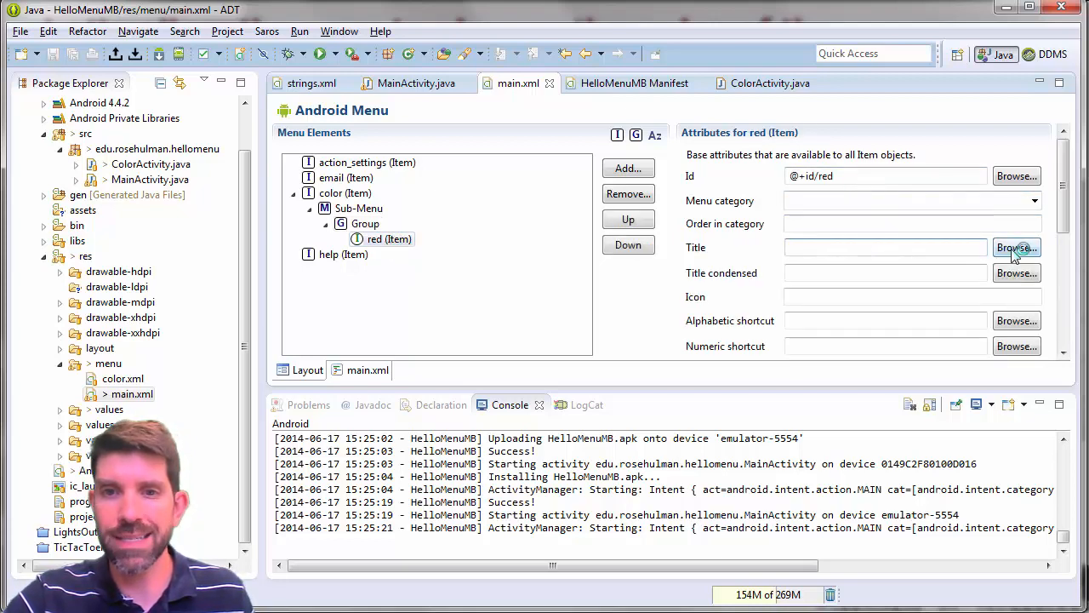
pyautogui.click(1016, 246)
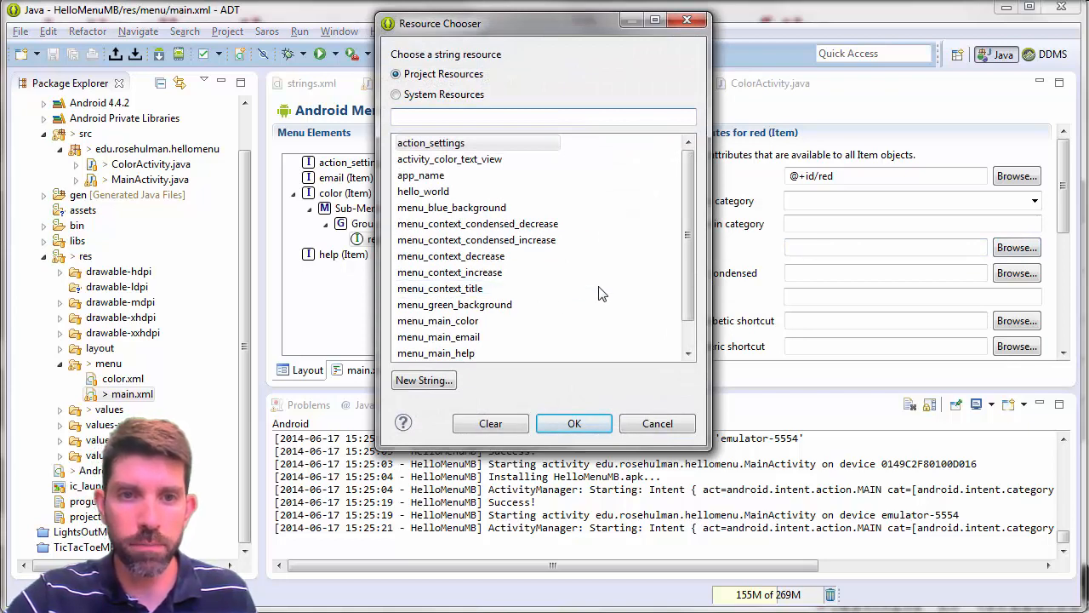
pyautogui.scroll(-3)
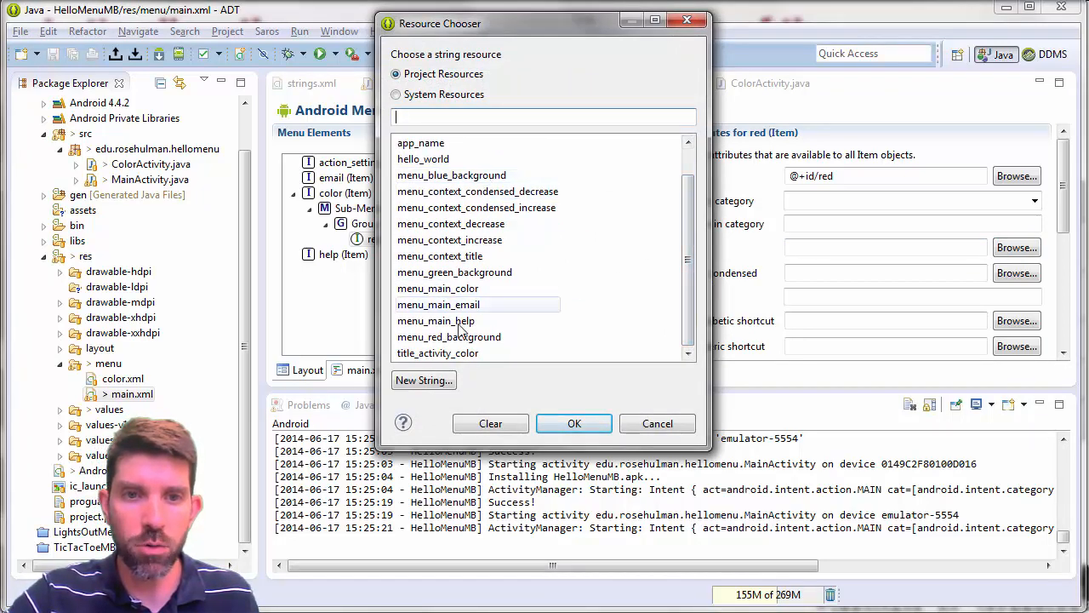
pyautogui.click(574, 423)
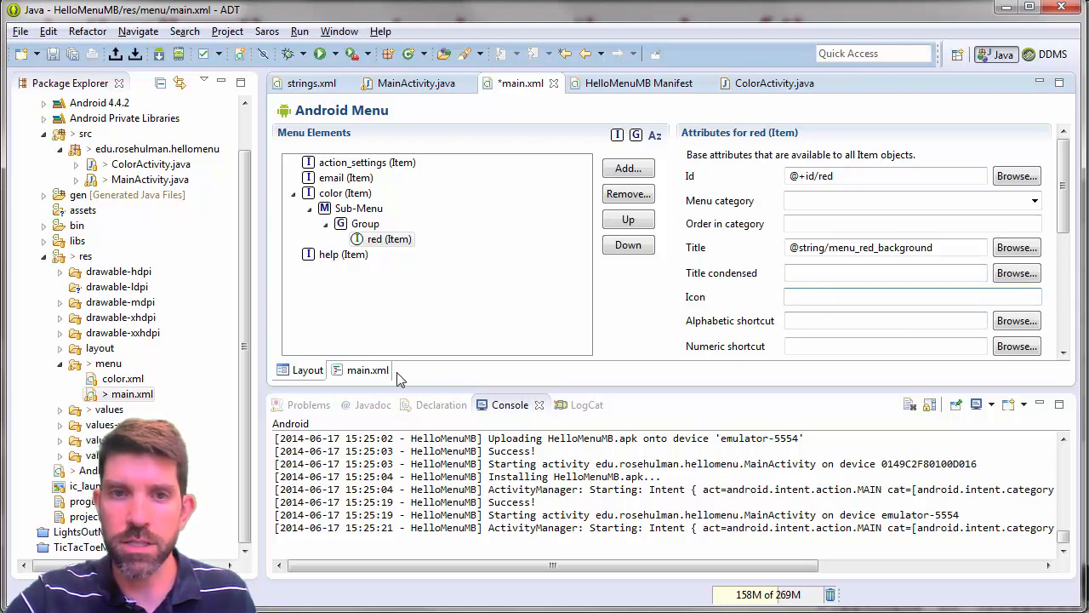
pyautogui.click(367, 369)
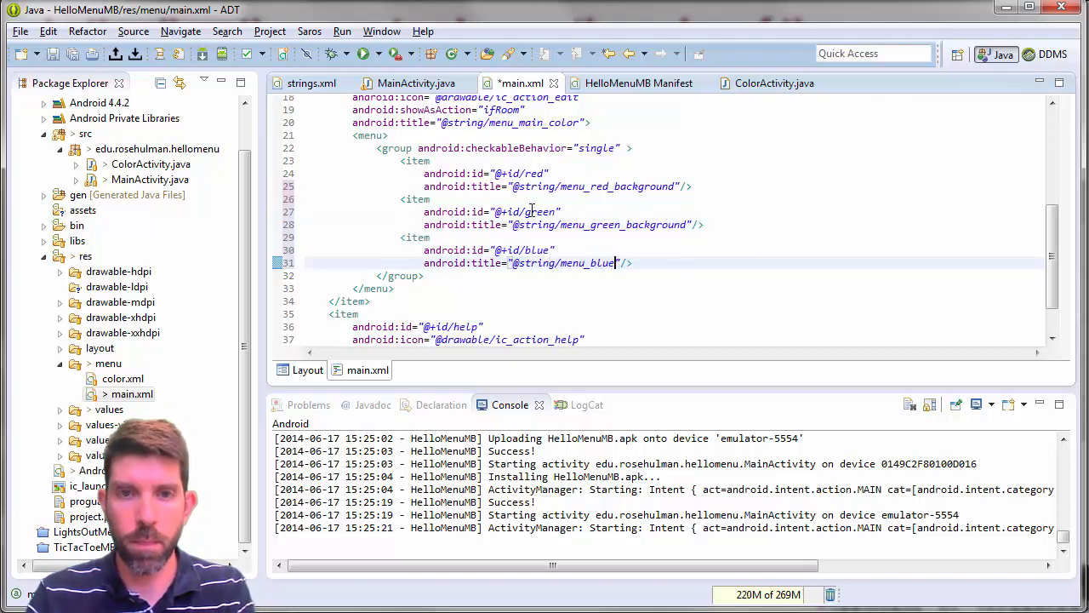
pyautogui.write('_background')
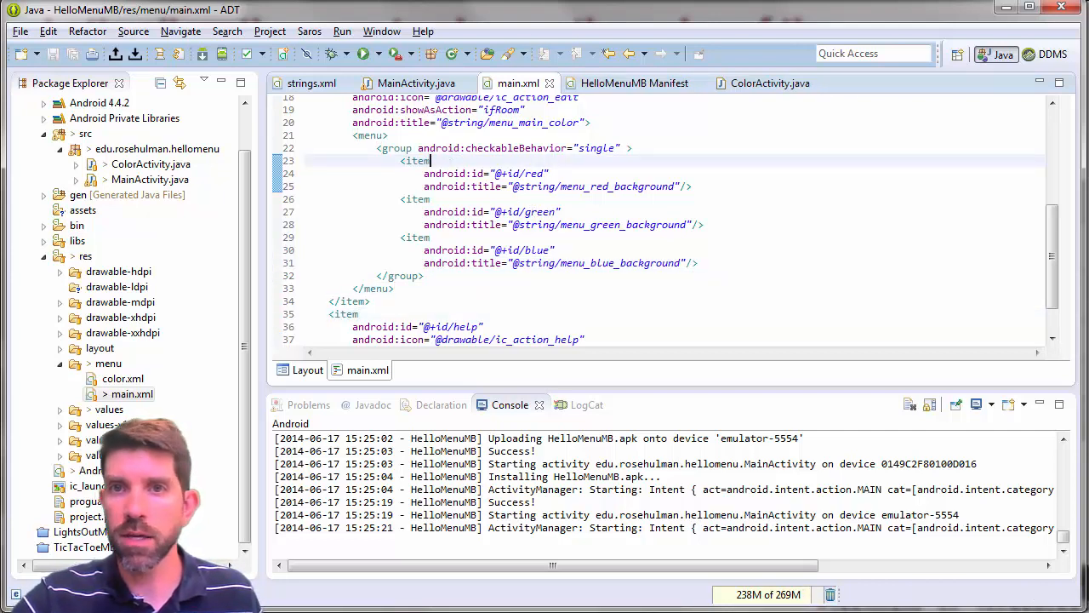
pyautogui.click(413, 82)
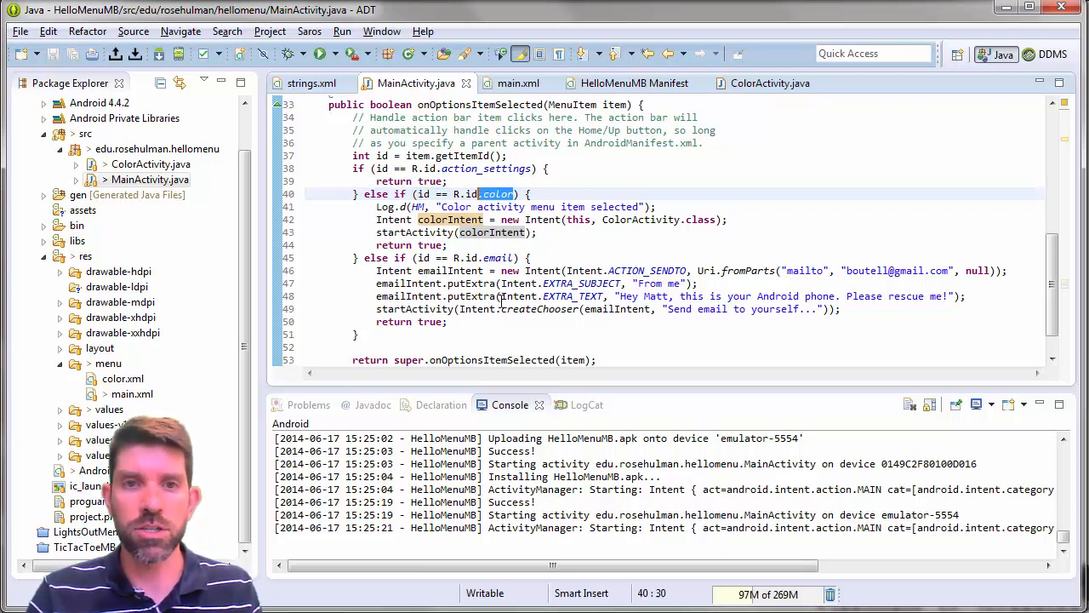
# - Change the color condition to id == R.id.red || id == R.id.green || id == R.id.blue
pyautogui.write('red ||')
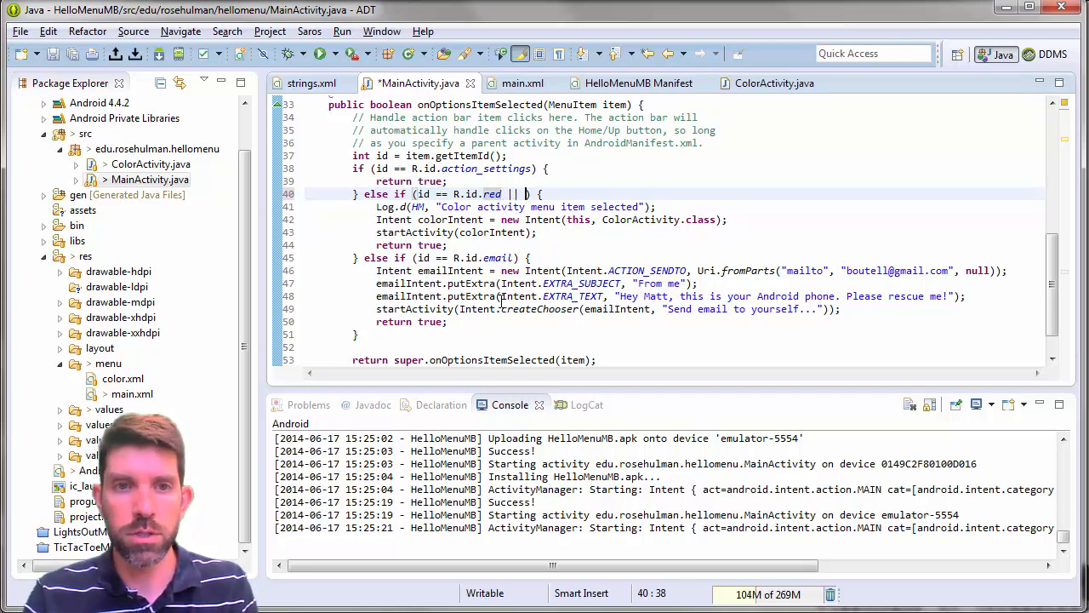
pyautogui.write('id ==')
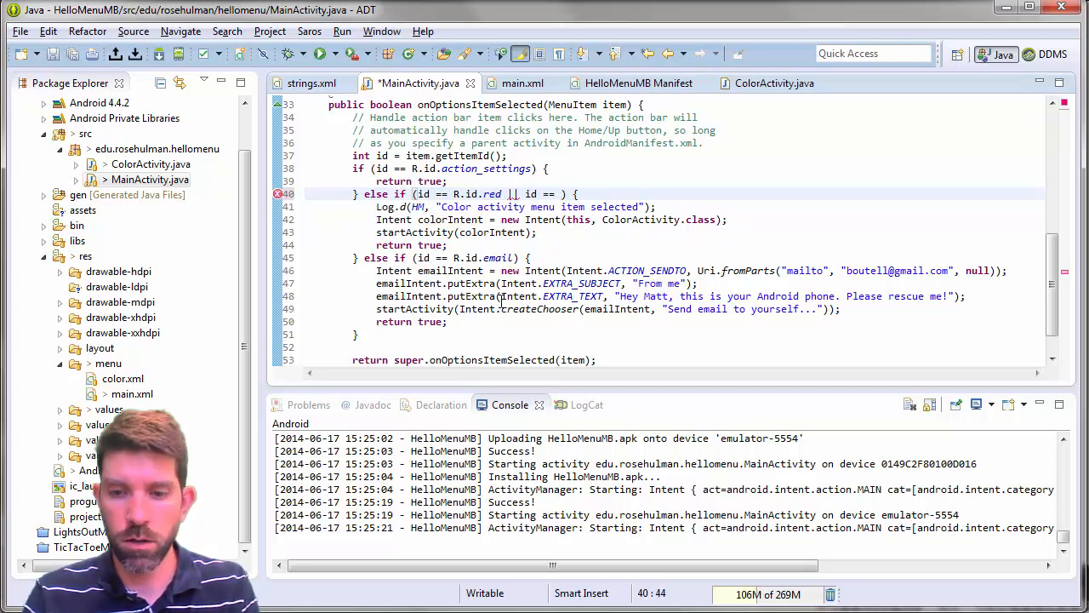
pyautogui.write('green || id == R.id.blue')
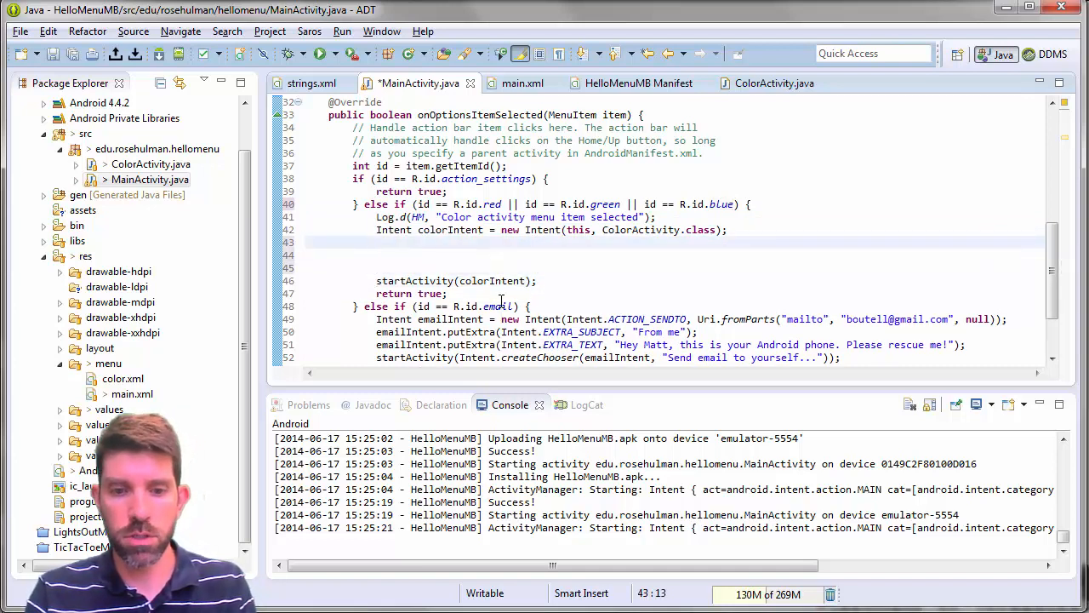
# - Start a switch on id with a red case assigning Color.RED and break
pyautogui.write('switch (id) {')
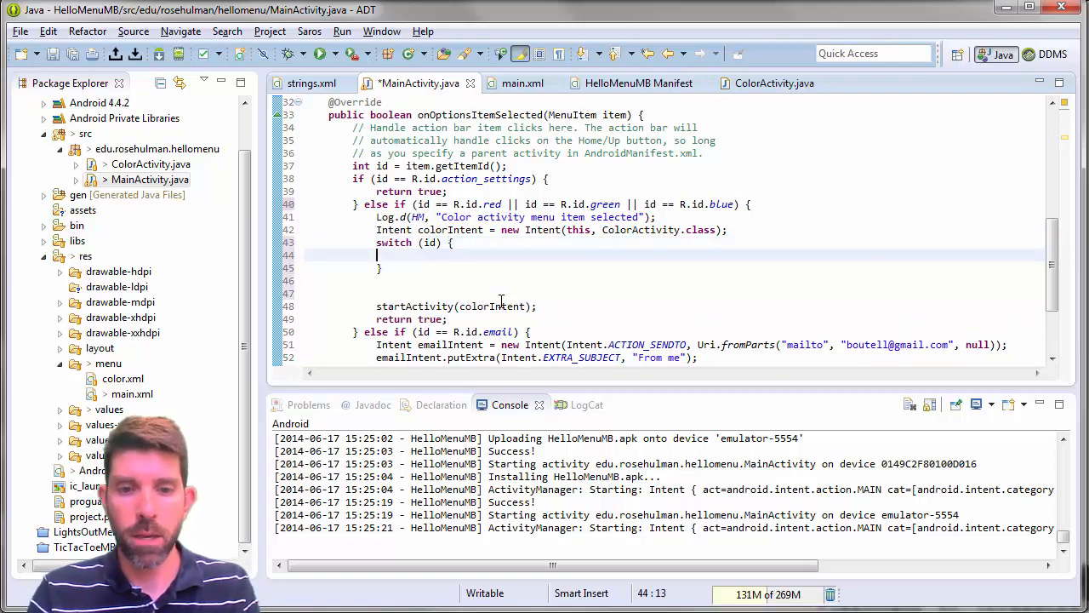
pyautogui.write('case R')
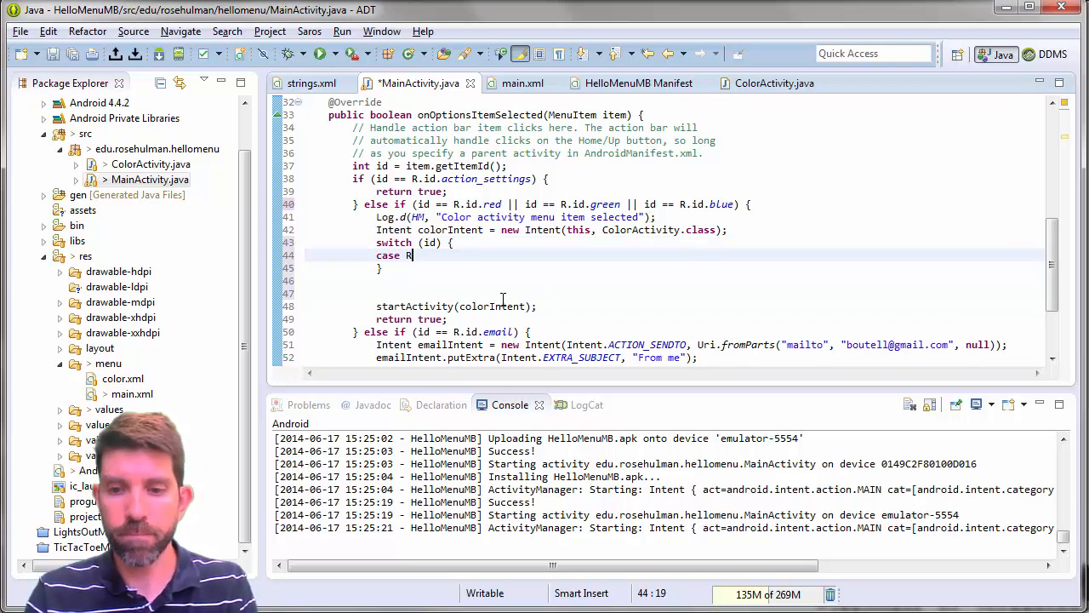
pyautogui.write('R.id.red:')
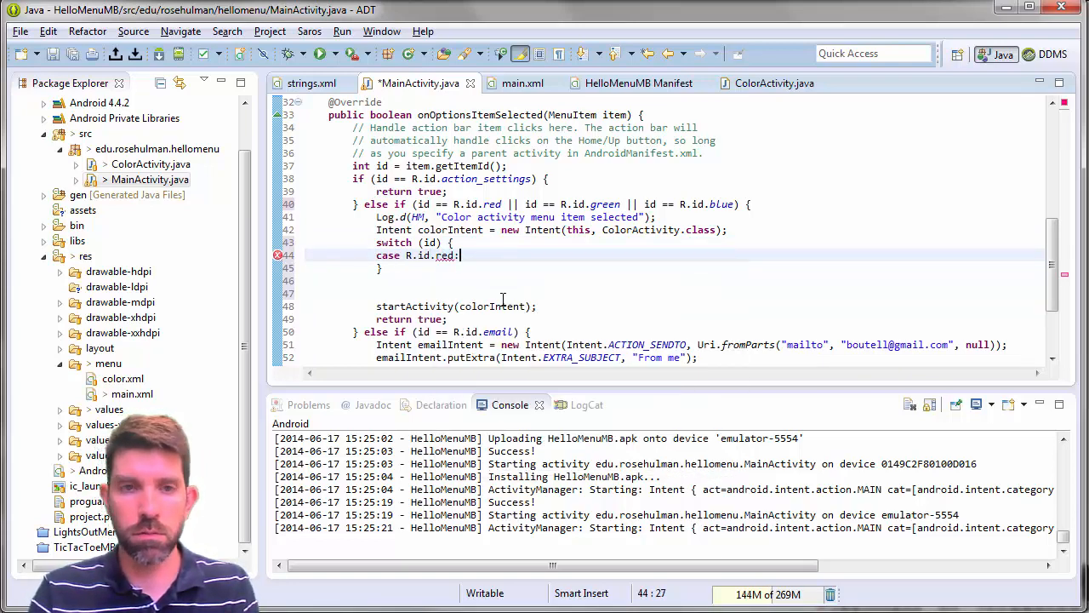
pyautogui.write('color = Color.')
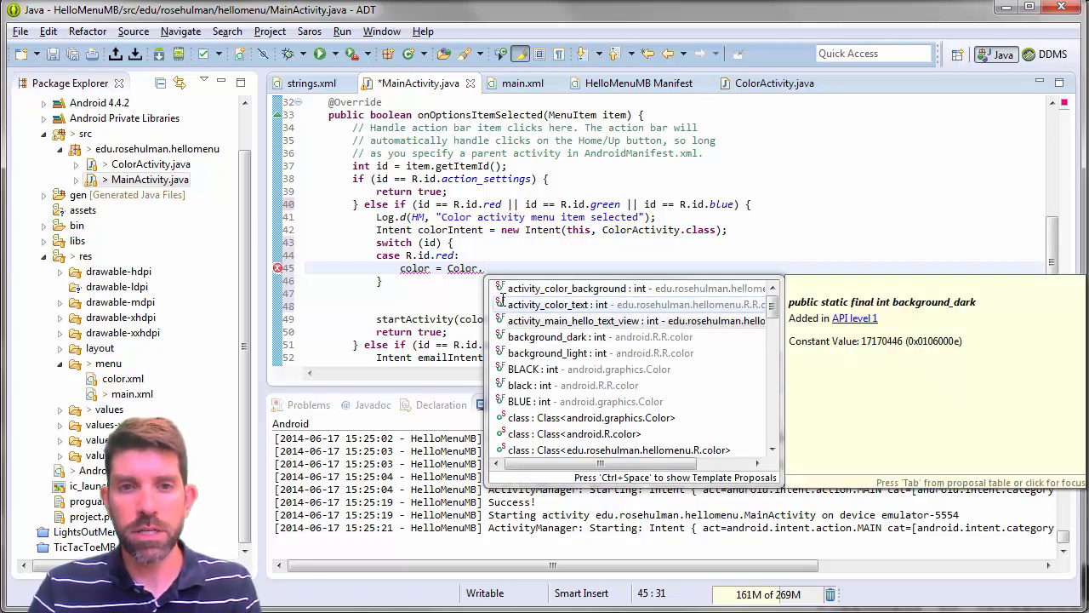
pyautogui.write('RED;')
pyautogui.write('int color = Color.BLACK;')
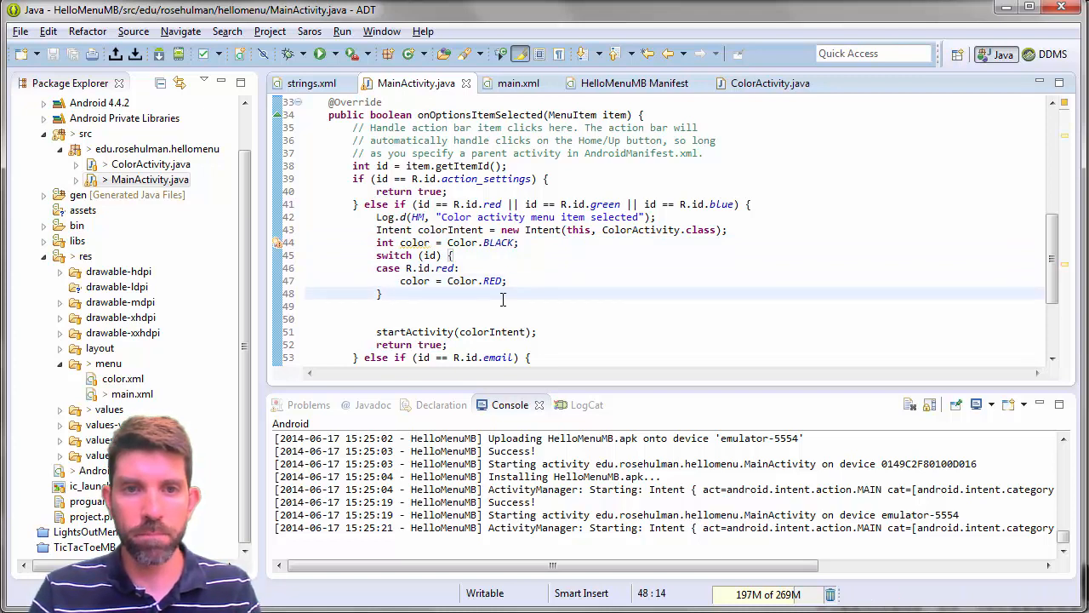
pyautogui.write('bre')
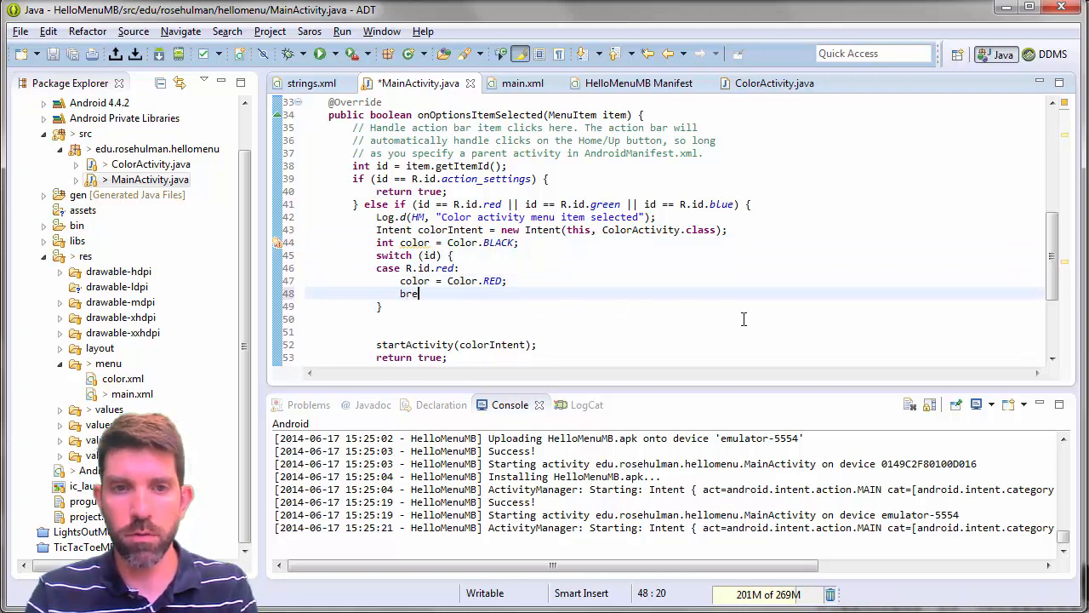
pyautogui.write('ak;')
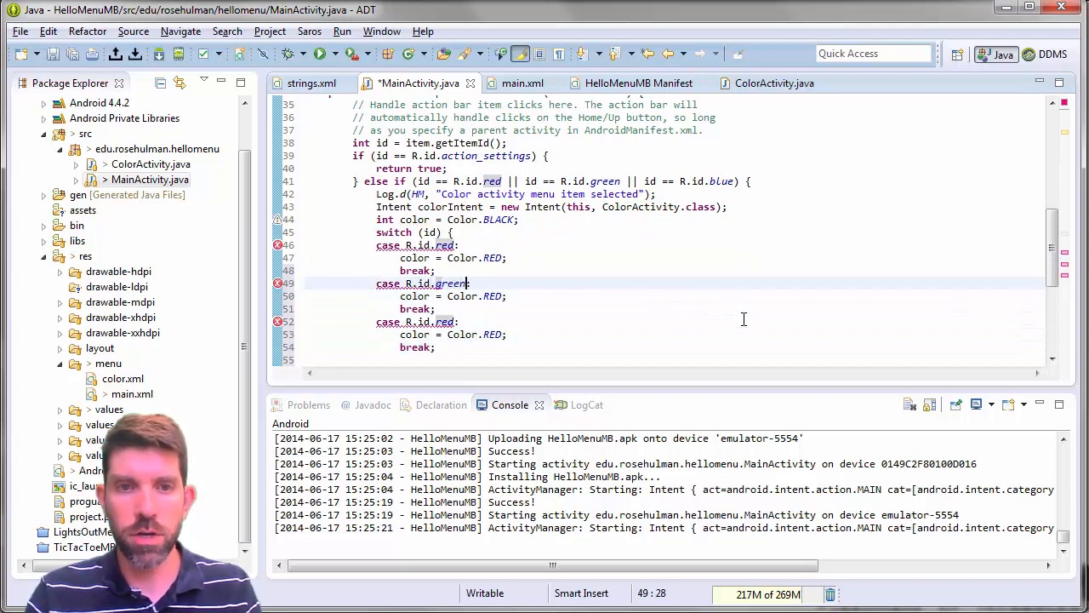
# - Add green and blue cases setting Color.GREEN and Color.BLUE, followed by startActivity(colorIntent)
pyautogui.write('GR')
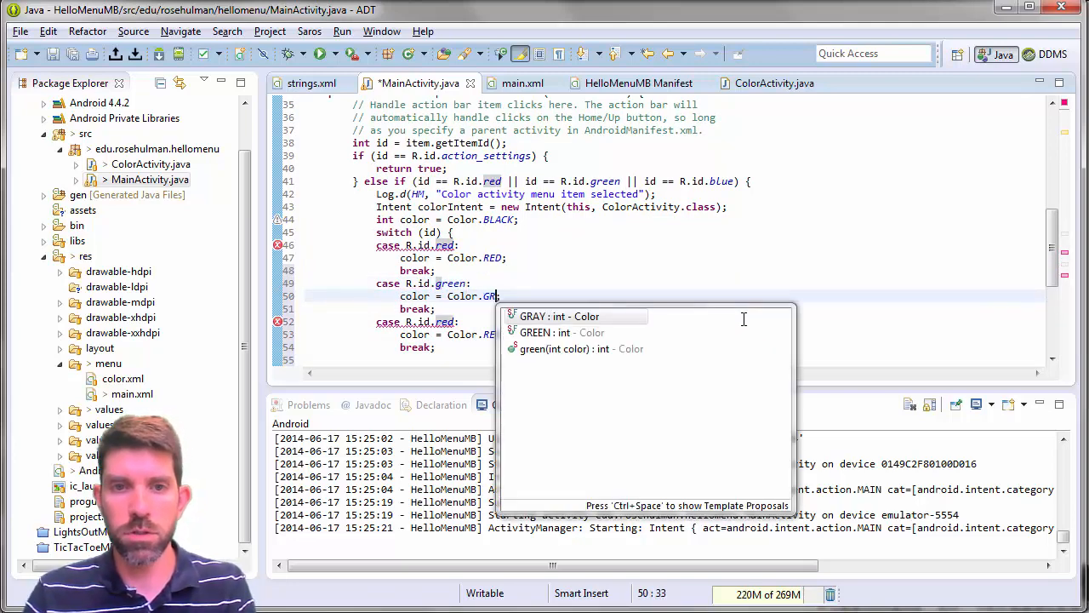
pyautogui.click(564, 332)
pyautogui.write('blu')
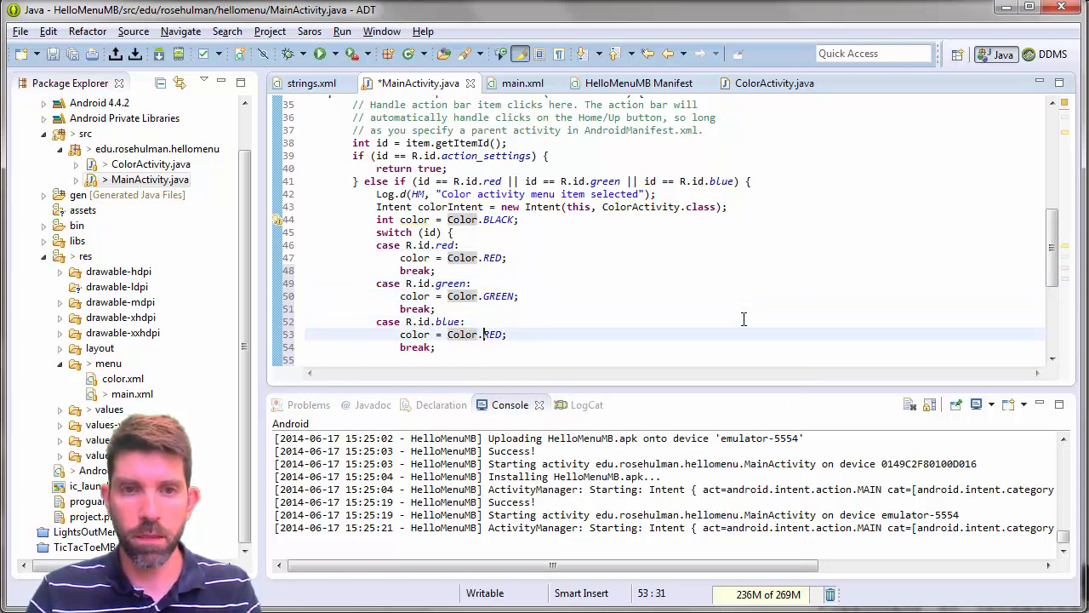
pyautogui.write('BL')
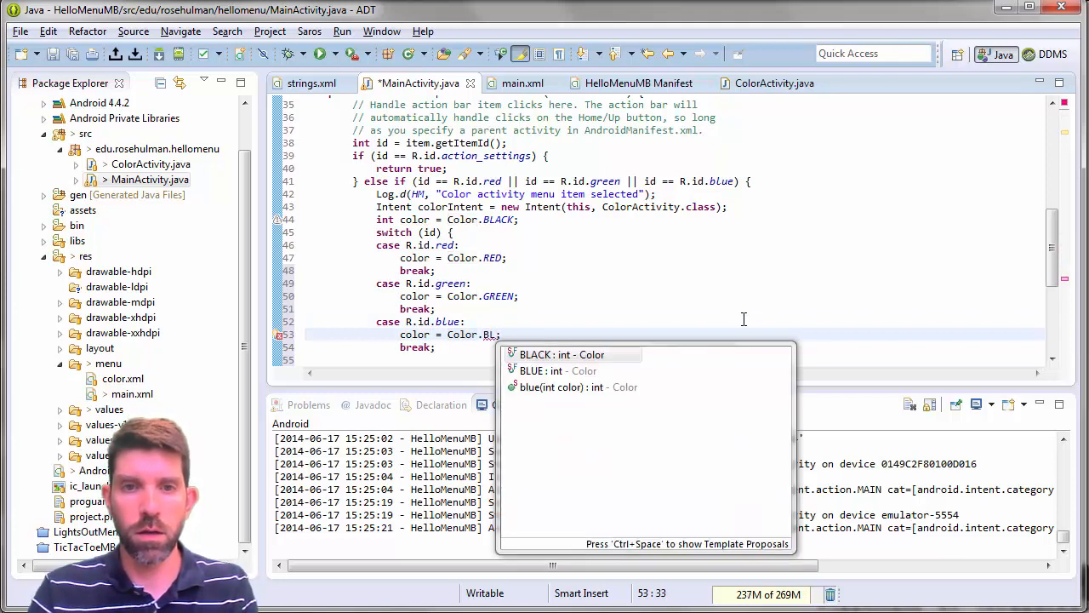
pyautogui.press('Enter')
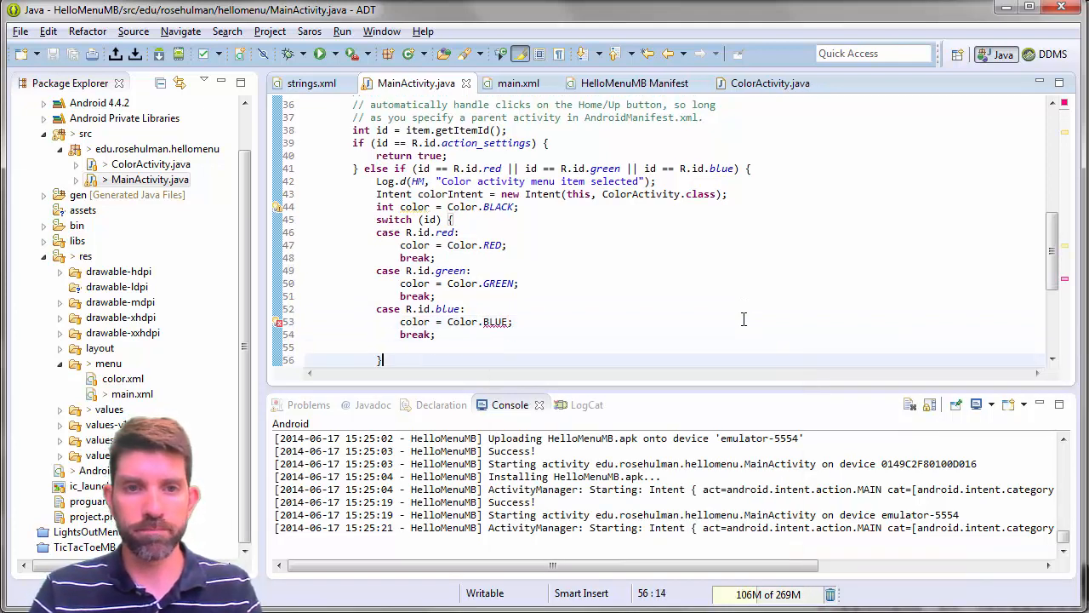
pyautogui.write('startActivity(colorIntent);')
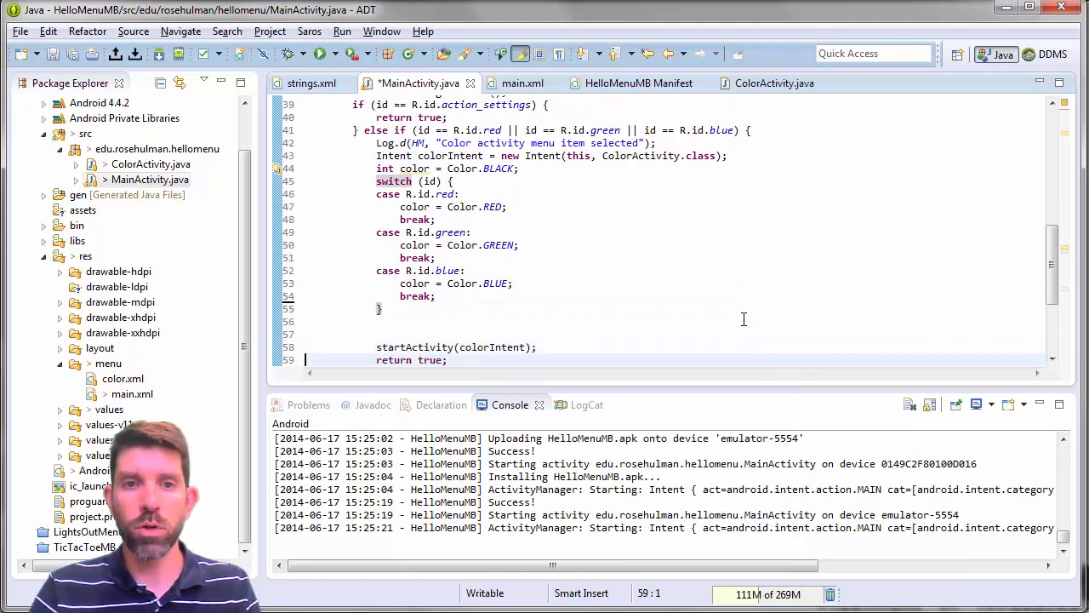
# - Put color into colorIntent under KEY_BACKGROUND_COLOR, defining that constant as "KEY_BACKGROUND_COLOR"
pyautogui.click(376, 321)
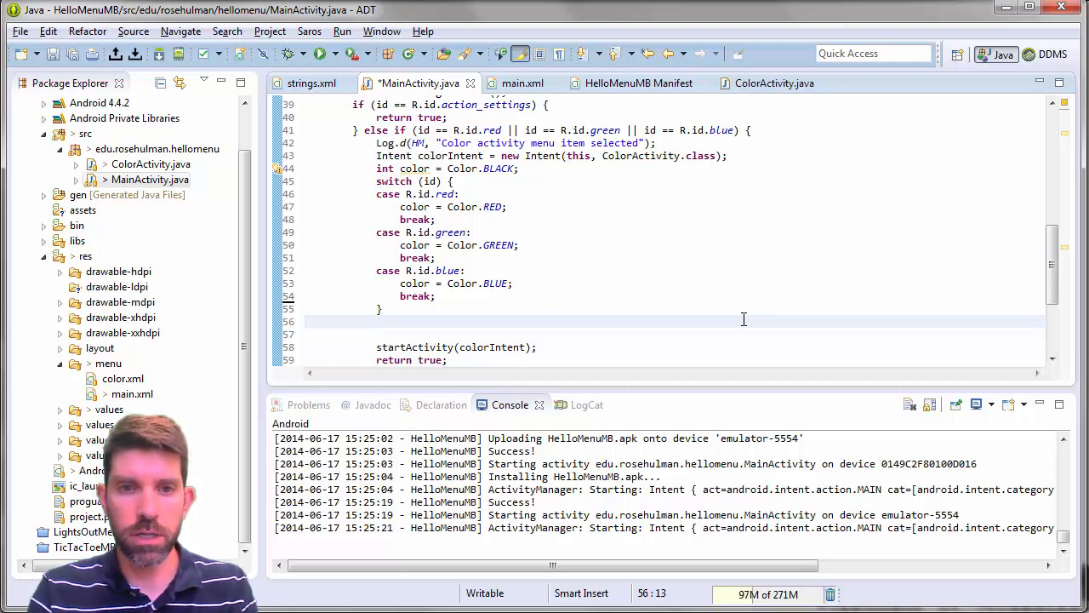
pyautogui.write('colorIntent')
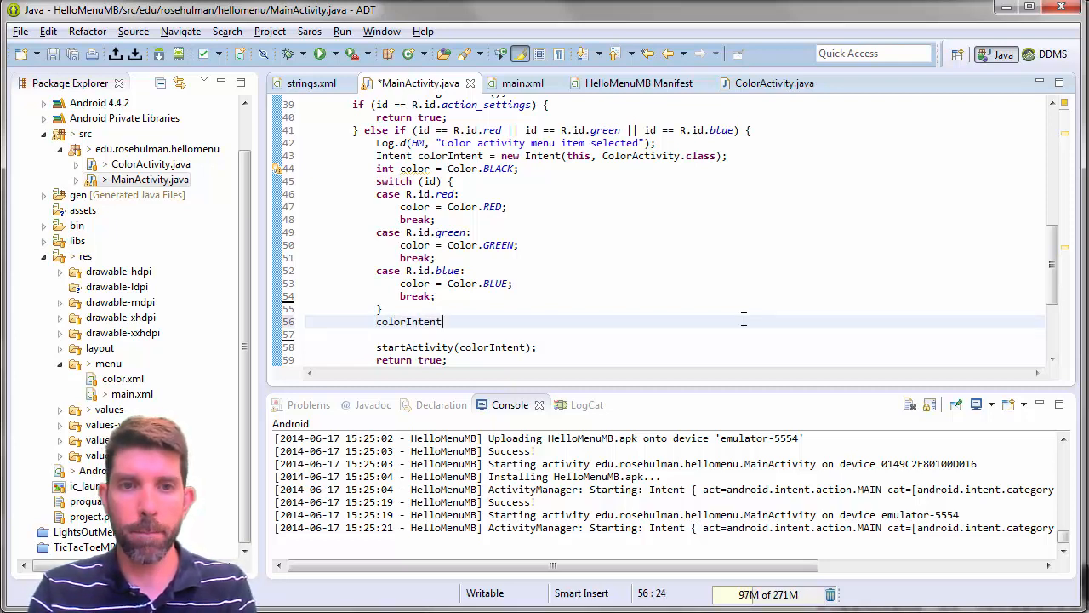
pyautogui.write('.putExtra(KEY_BACKGROUND_, value')
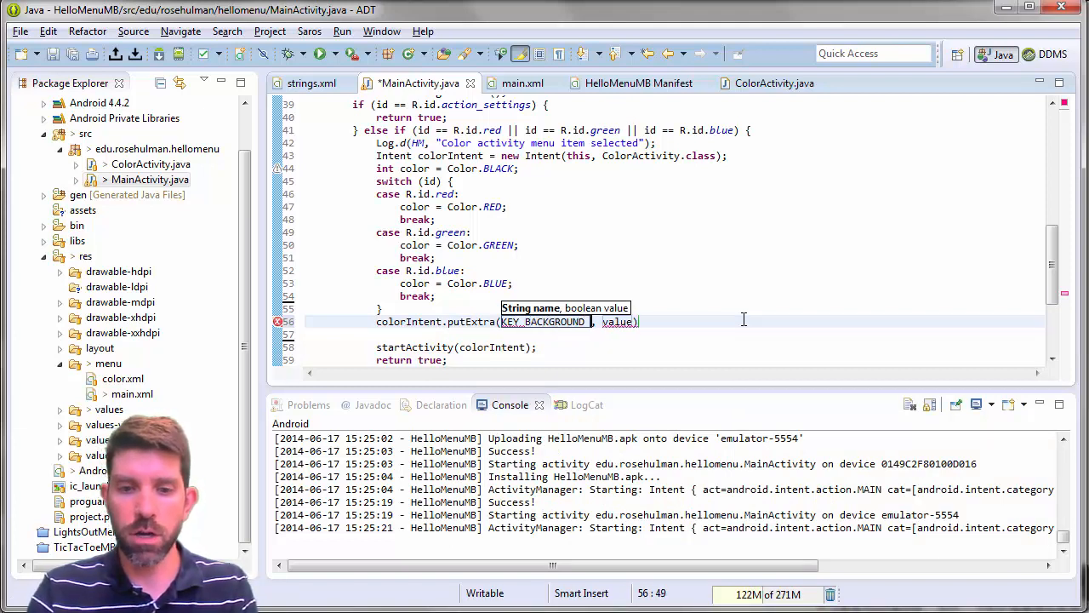
pyautogui.write('COLOR')
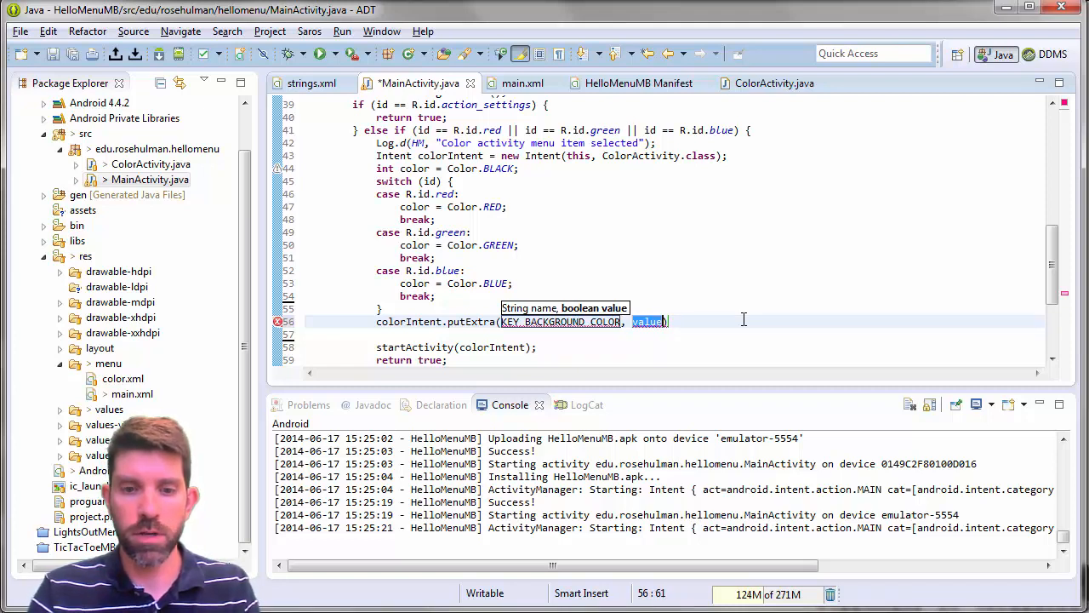
pyautogui.write('color')
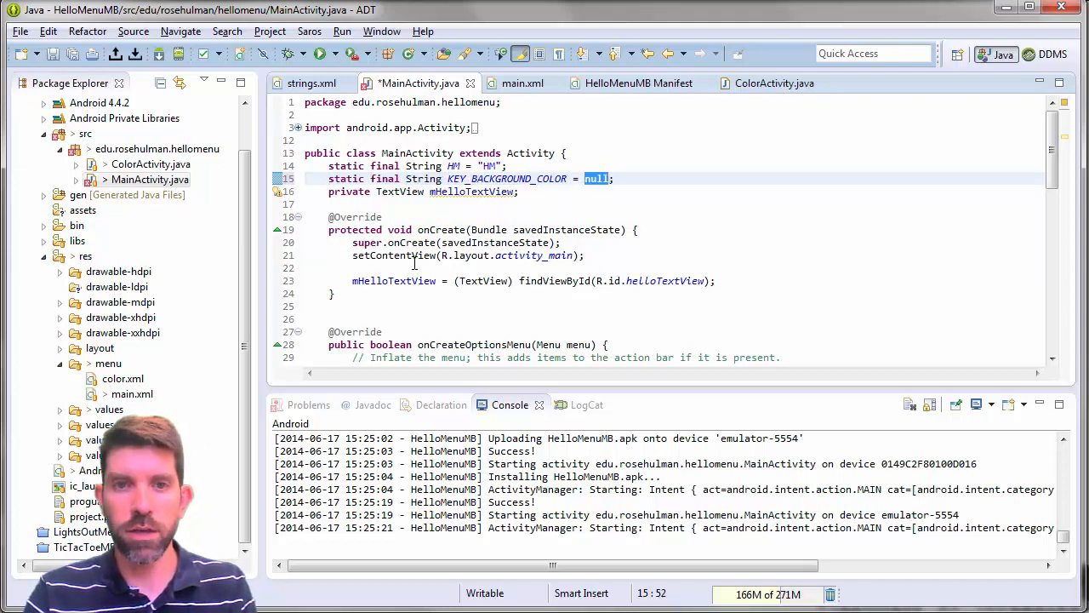
pyautogui.write('"KEY_BACKGROUND_COLOR"')
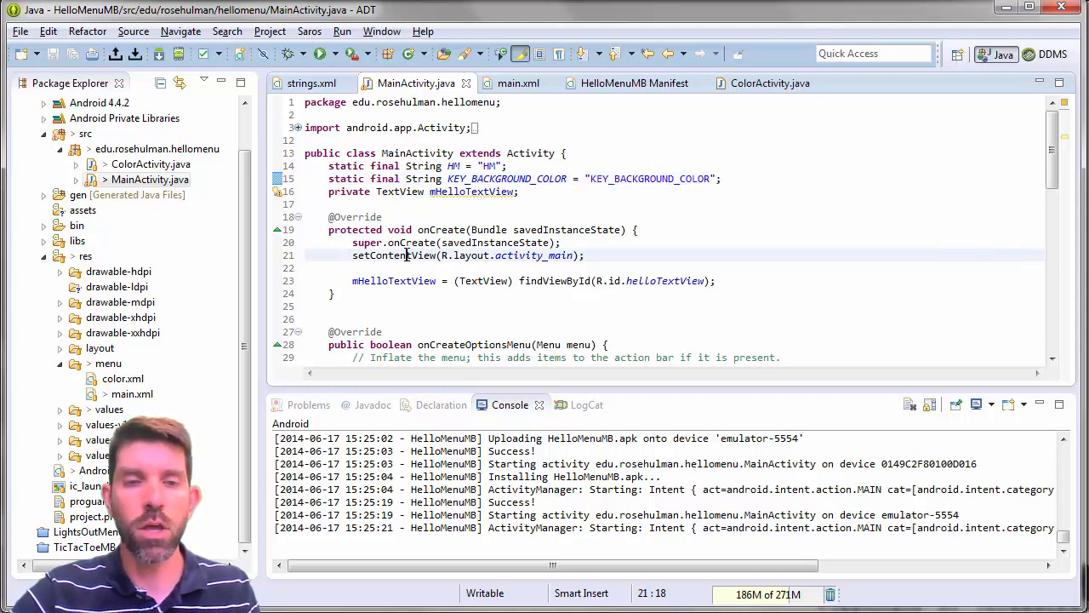
pyautogui.scroll(-3)
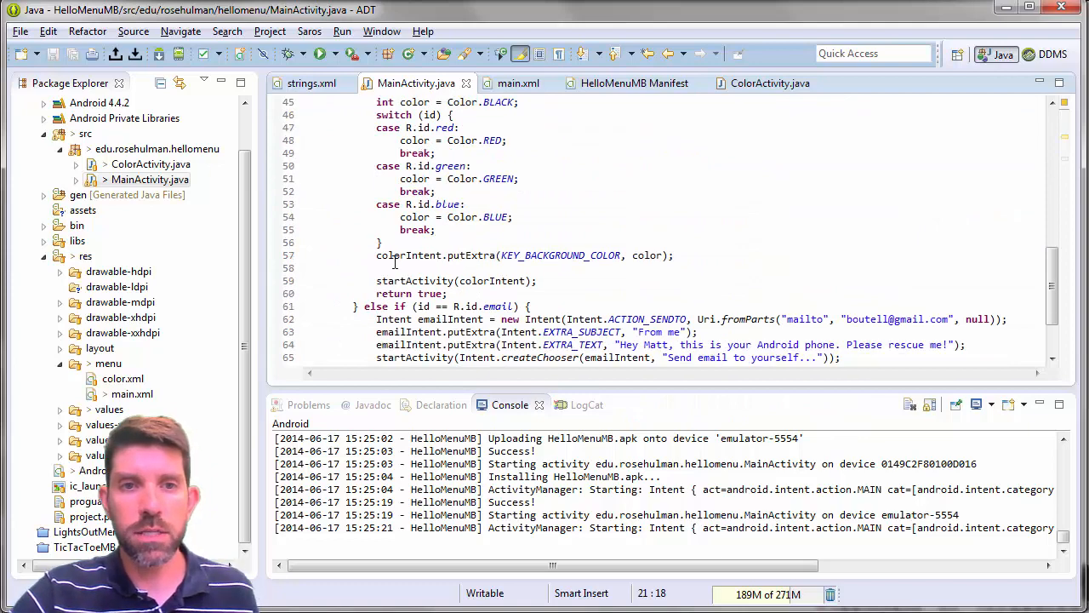
# - Open ColorActivity and get the launching intent with getIntent() in onCreate
pyautogui.click(543, 254)
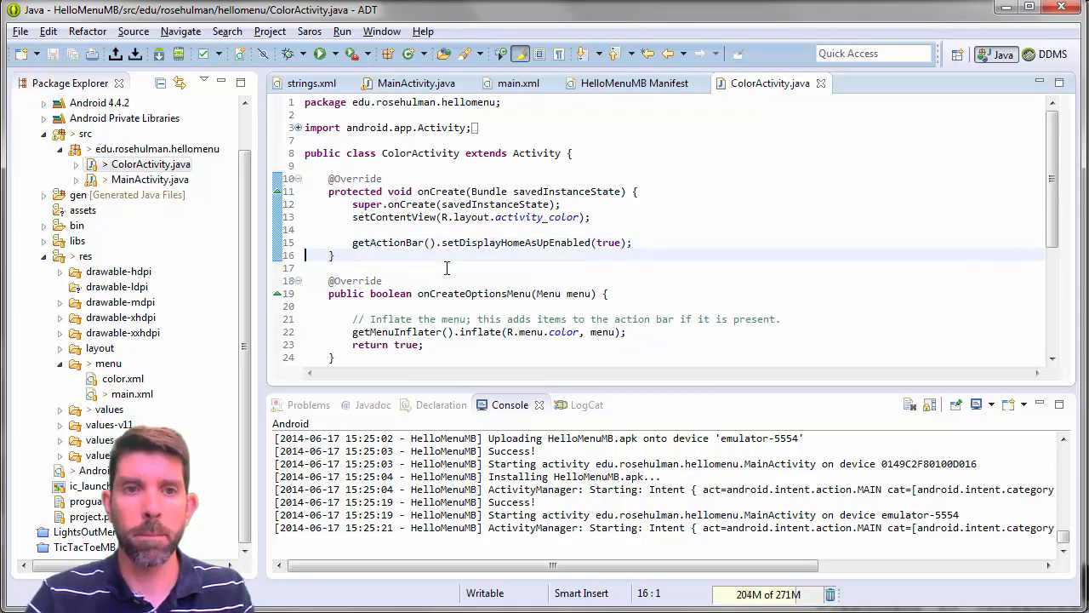
pyautogui.write('Intent data =')
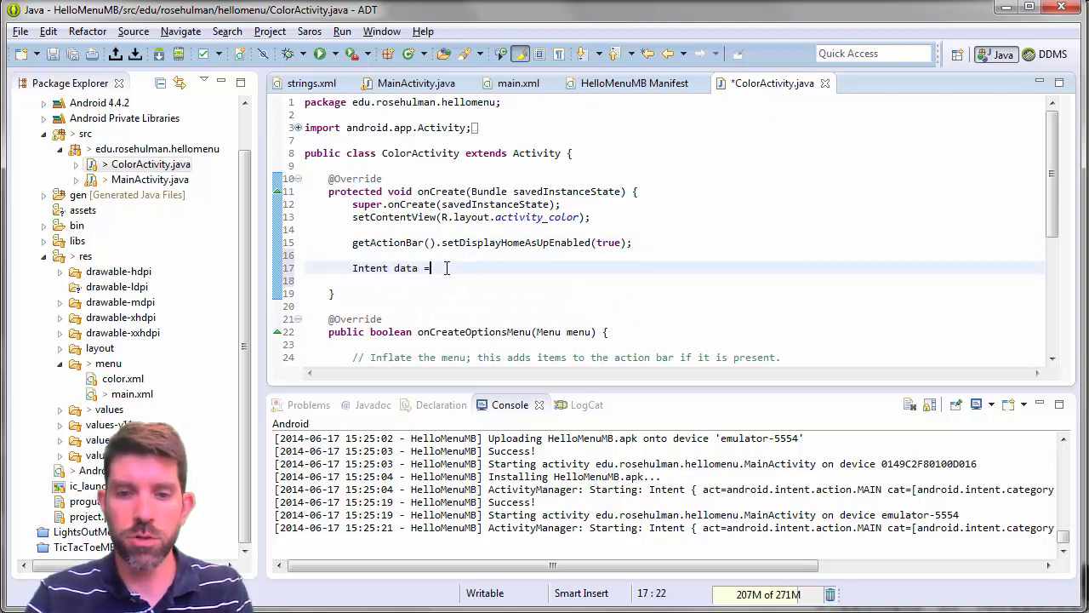
pyautogui.write('getIntent();')
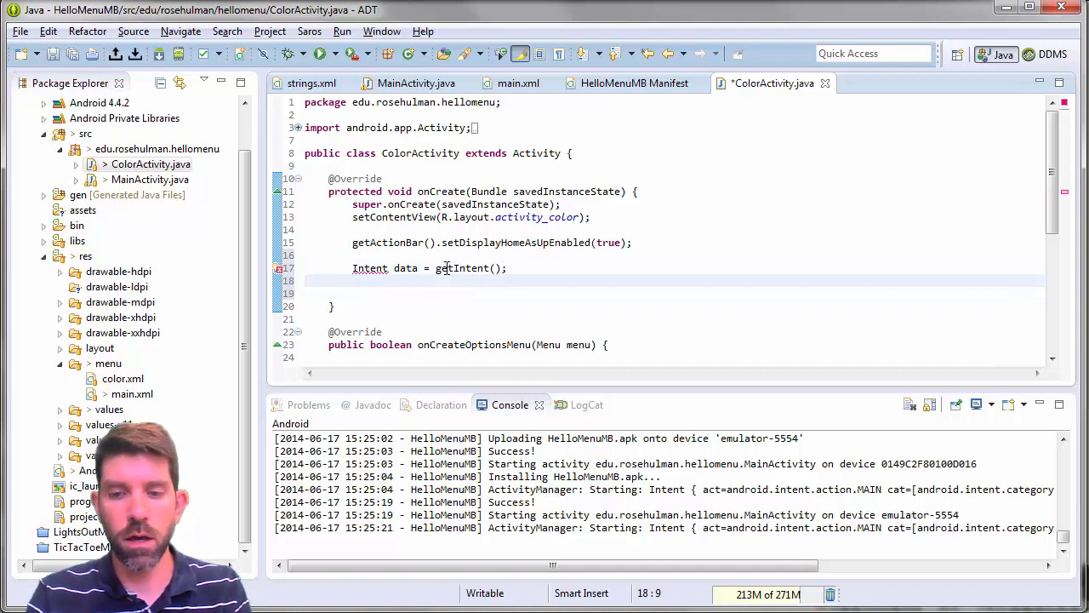
# - Read int color via data.getIntExtra(MainActivity.KEY_BACKGROUND_COLOR, Color.BLACK) and save
pyautogui.write('int color')
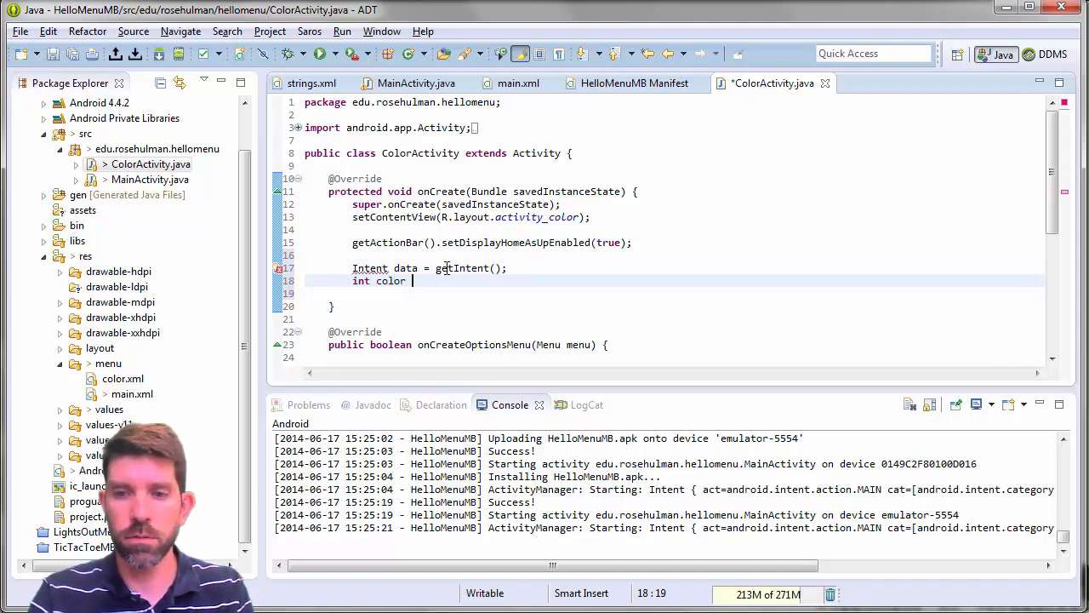
pyautogui.write('= data.')
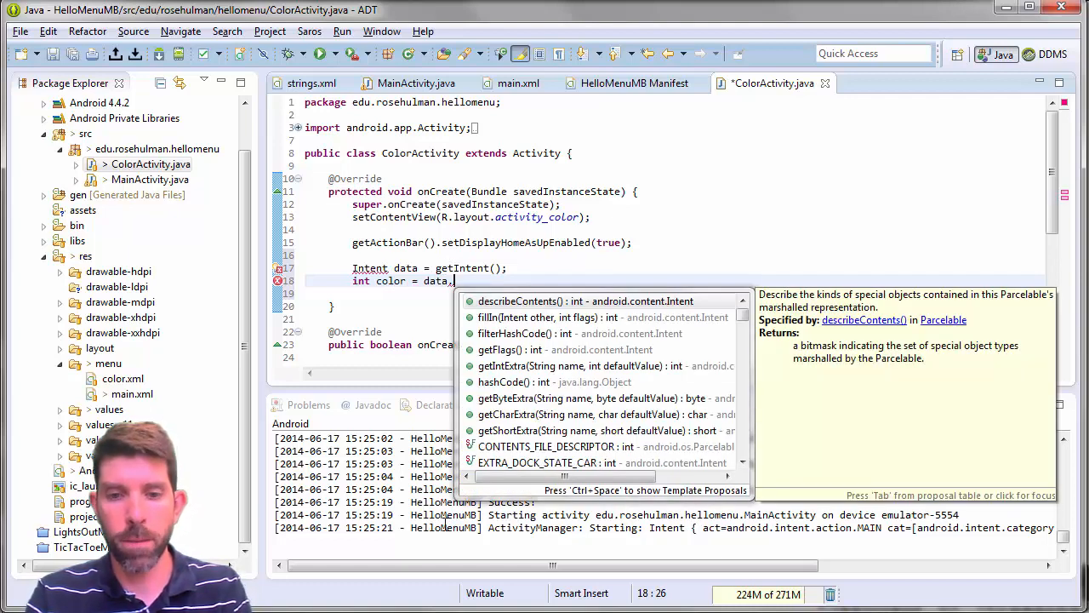
pyautogui.write('getIntExtra(Main>, defaultValue')
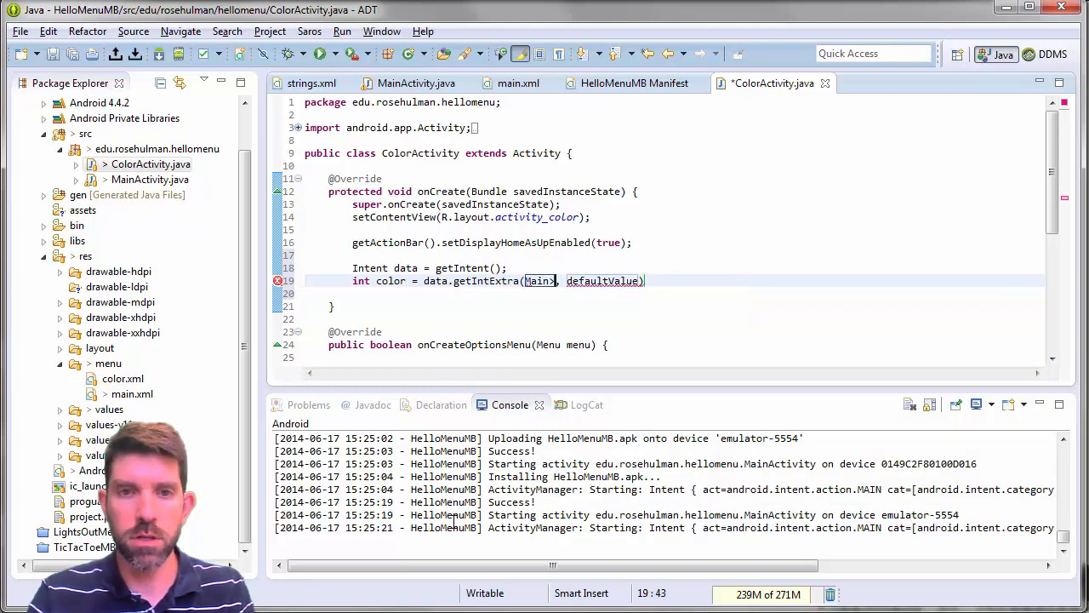
pyautogui.write('Ac')
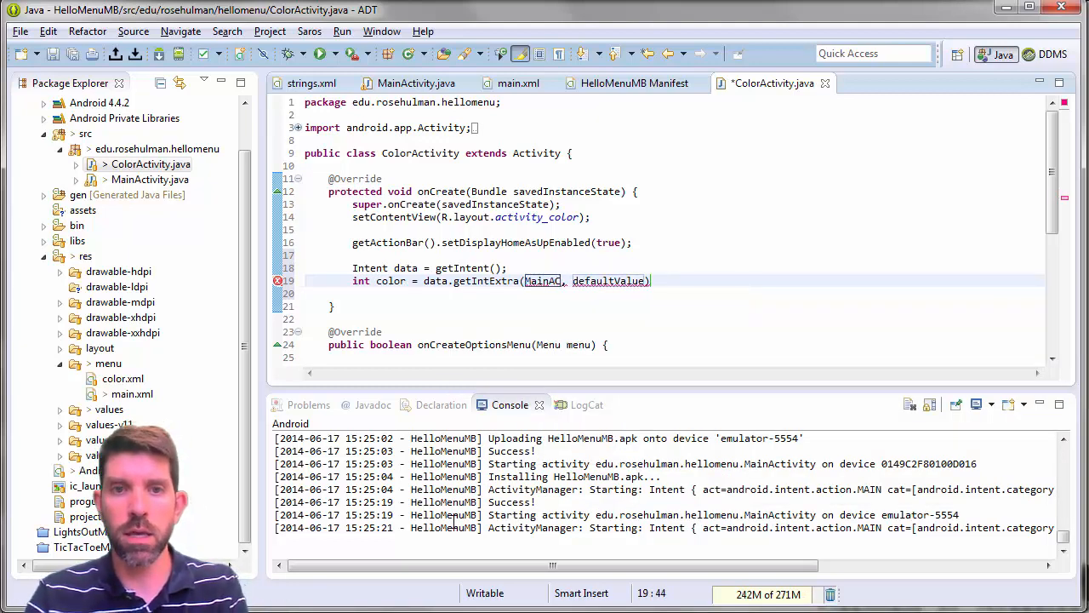
pyautogui.write('MainActivity.')
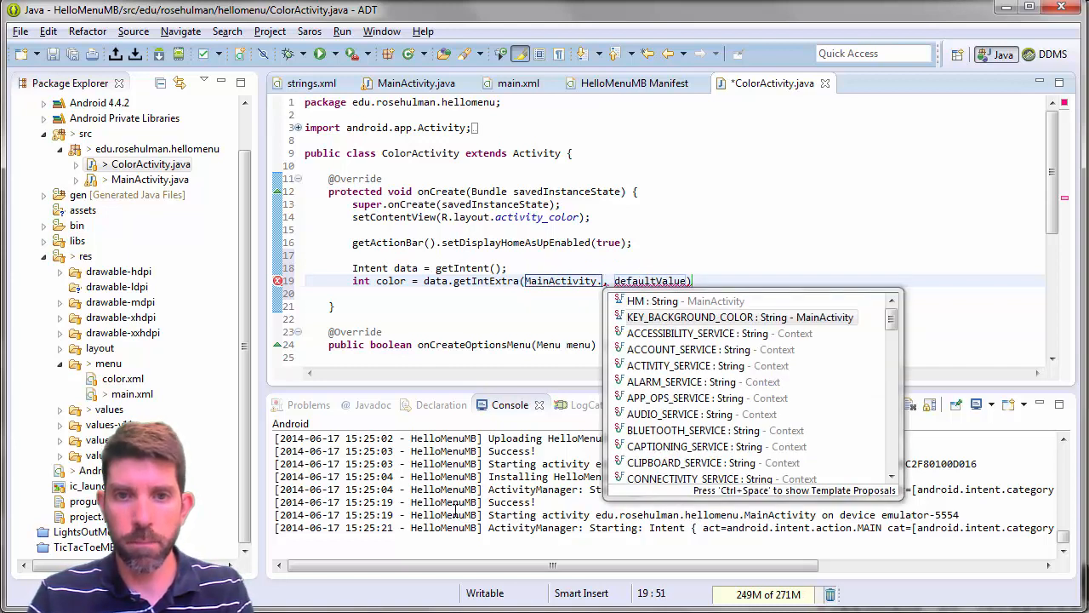
pyautogui.click(739, 317)
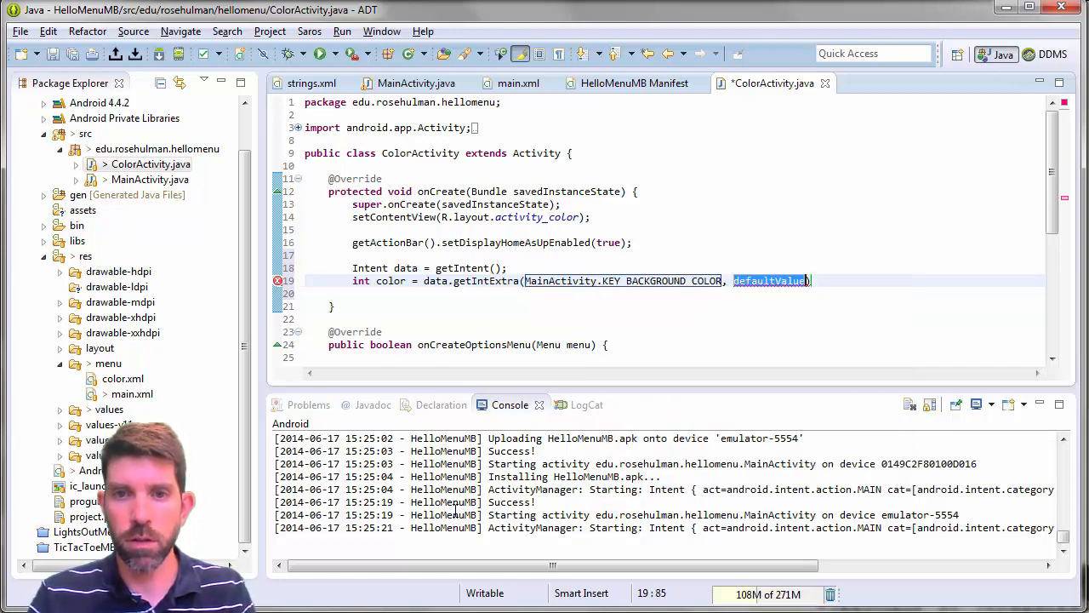
pyautogui.write('Color.B')
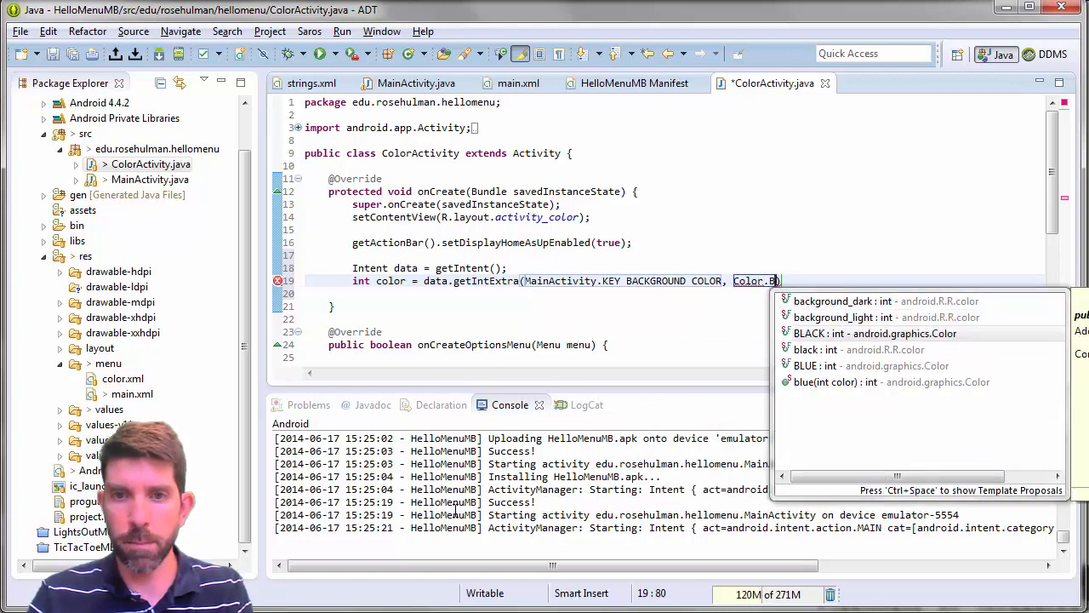
pyautogui.click(809, 333)
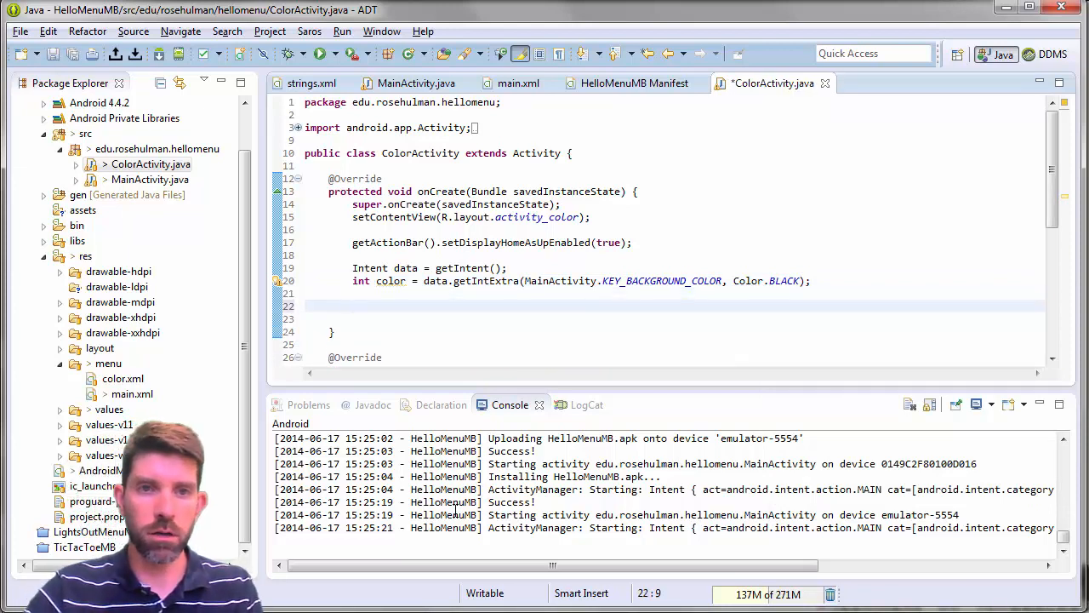
pyautogui.press('ctrl+s')
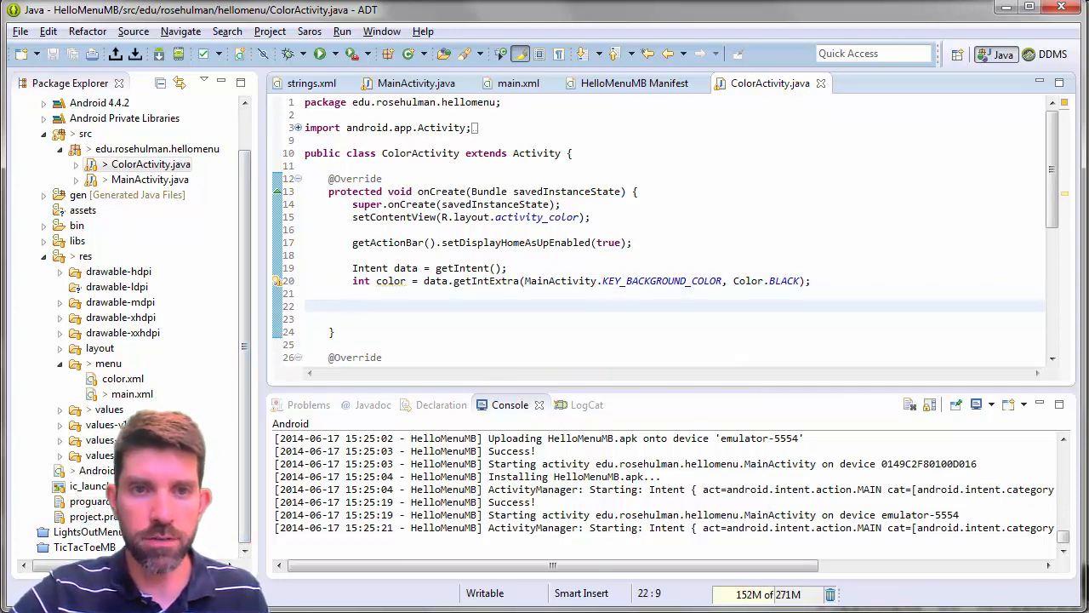
# - Open res/layout/activity_color.xml as XML source and select the FrameLayout tag
pyautogui.doubleClick(421, 153)
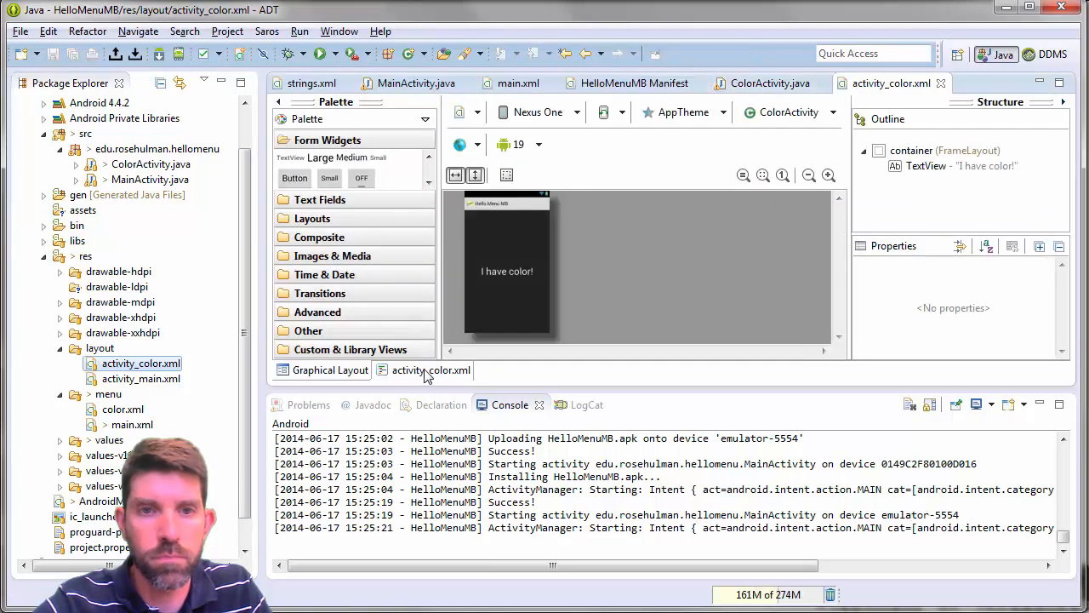
pyautogui.click(430, 370)
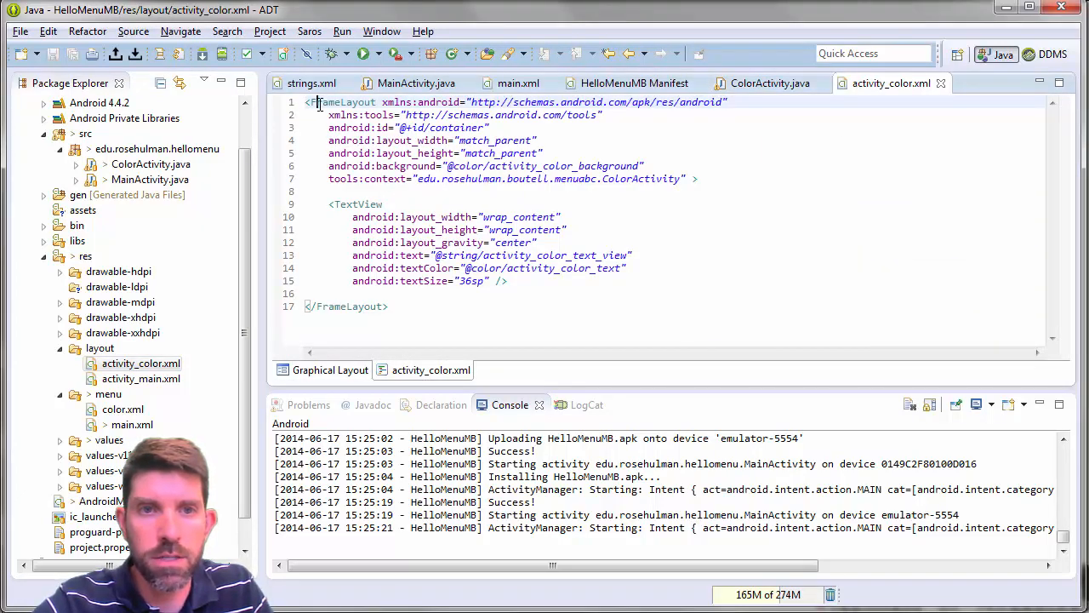
pyautogui.doubleClick(442, 127)
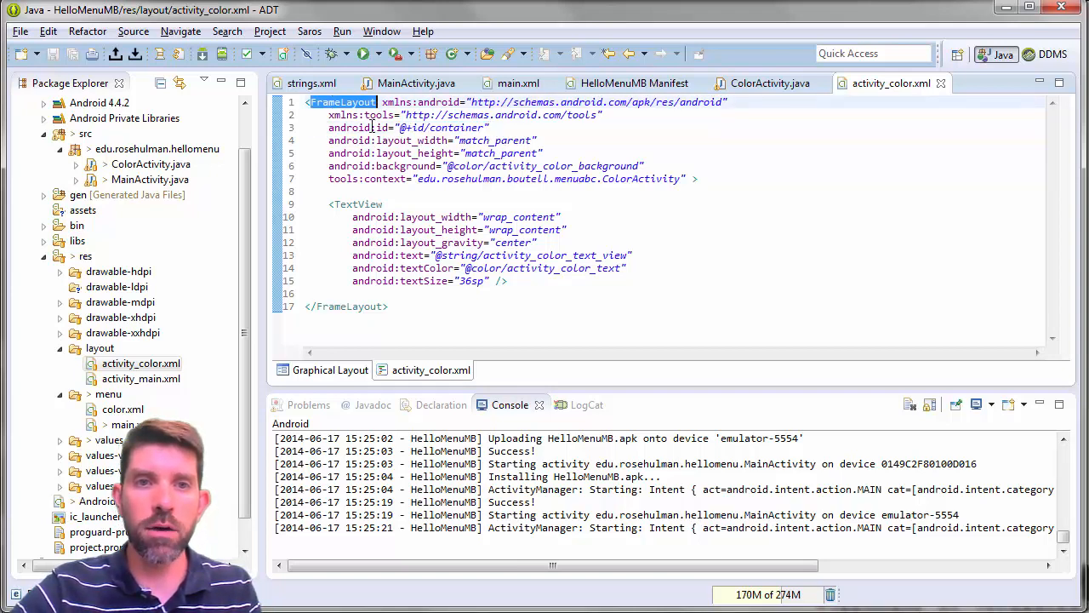
pyautogui.moveTo(747, 90)
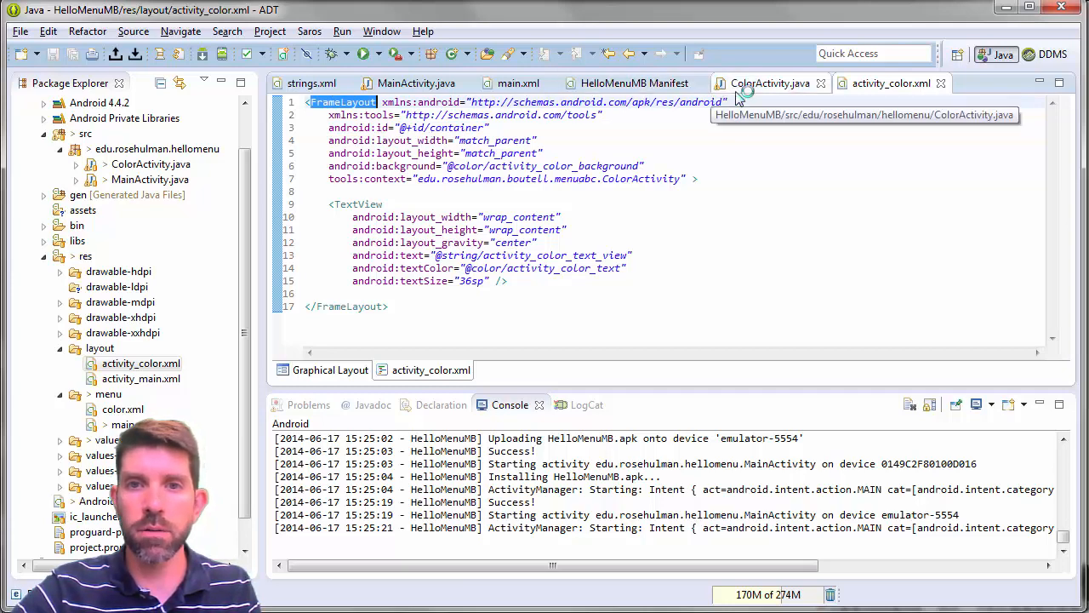
# - In ColorActivity, find the container FrameLayout and call layout.setBackgroundColor(color)
pyautogui.click(770, 83)
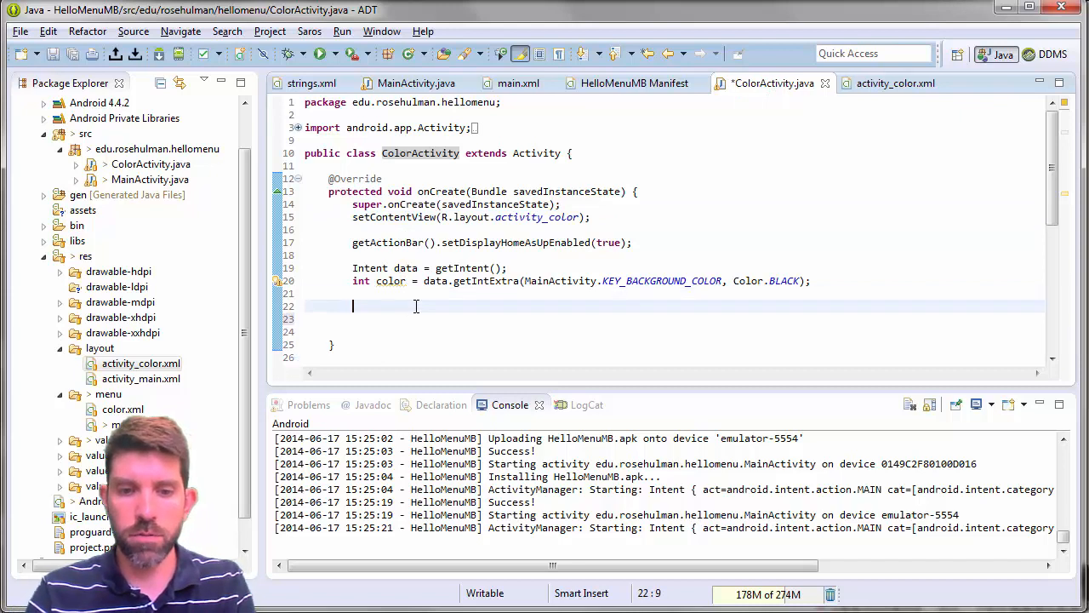
pyautogui.write('FrameLayout')
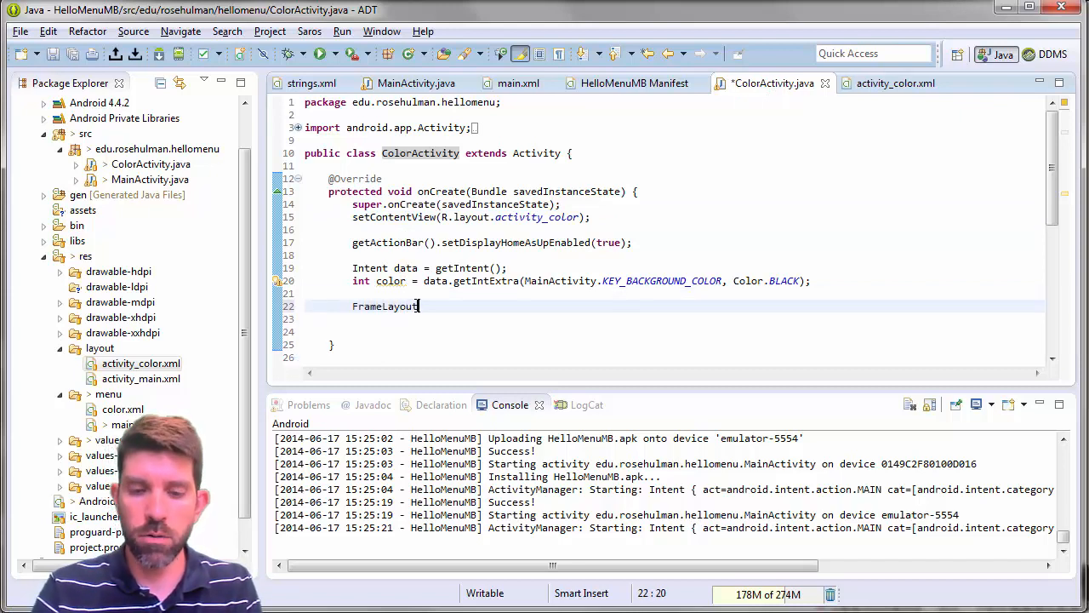
pyautogui.write('lato')
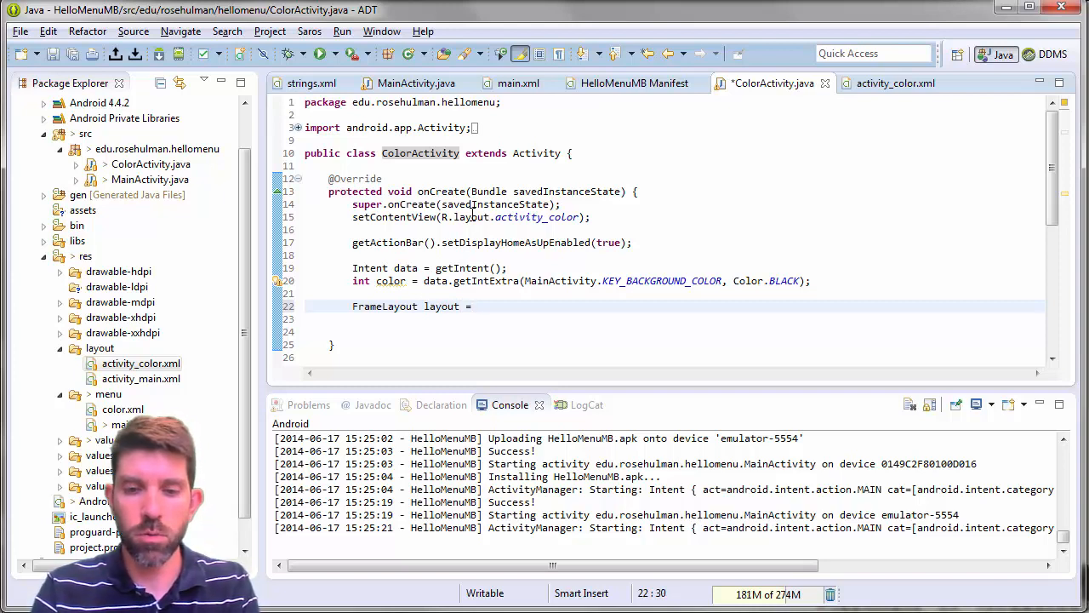
pyautogui.write('(FrameLayout')
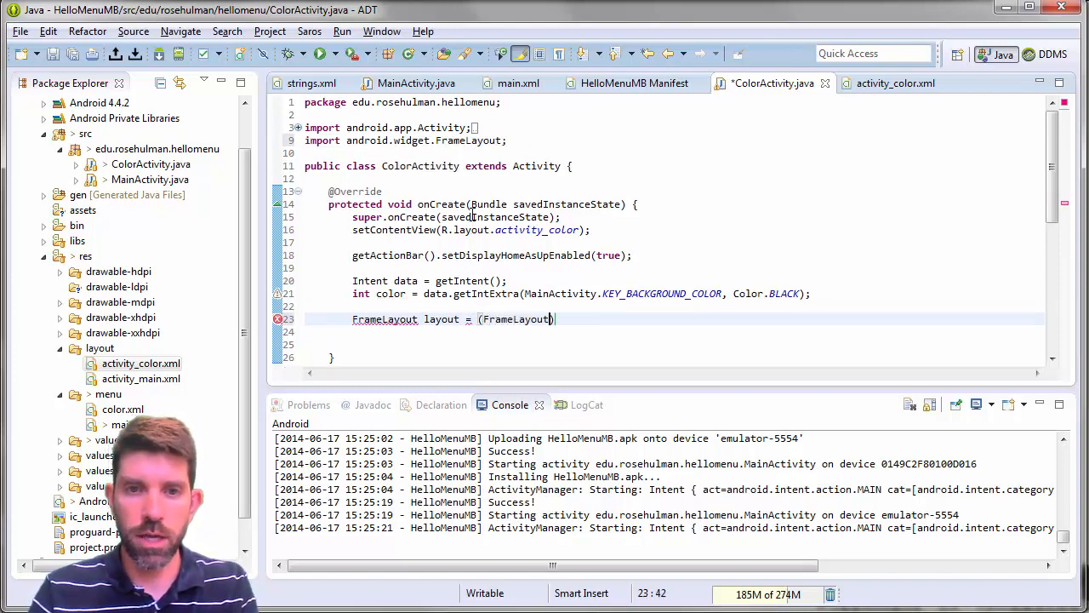
pyautogui.write('findViewById(R.id.')
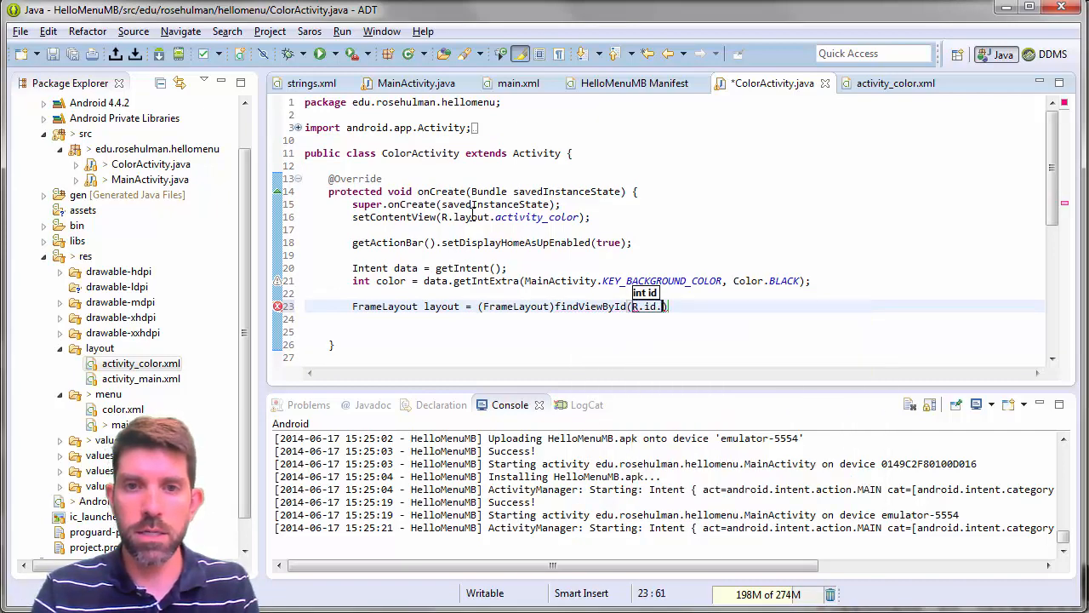
pyautogui.write('container)')
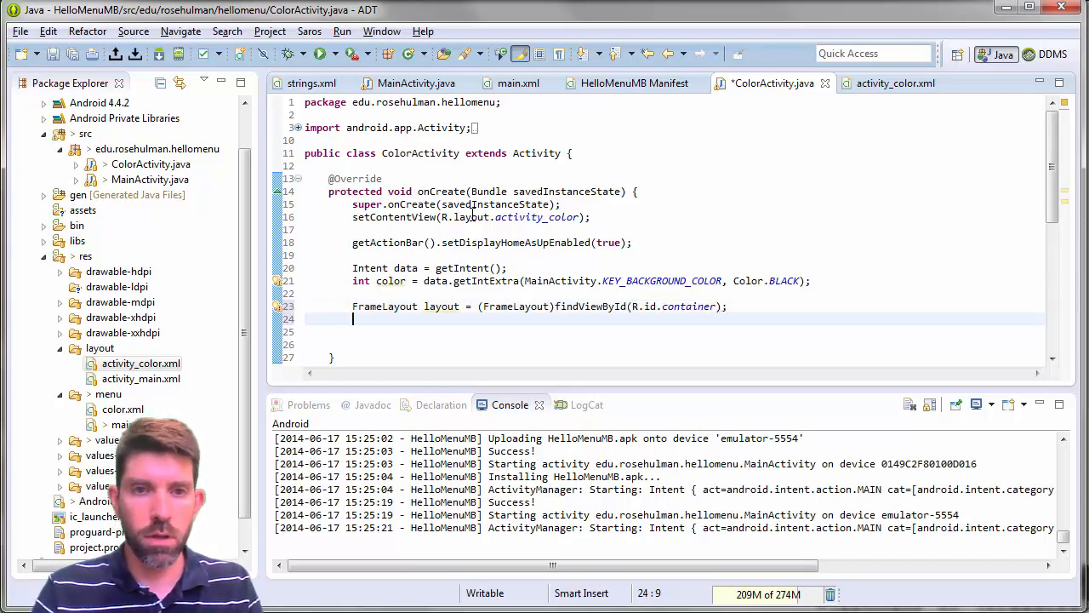
pyautogui.write('layout')
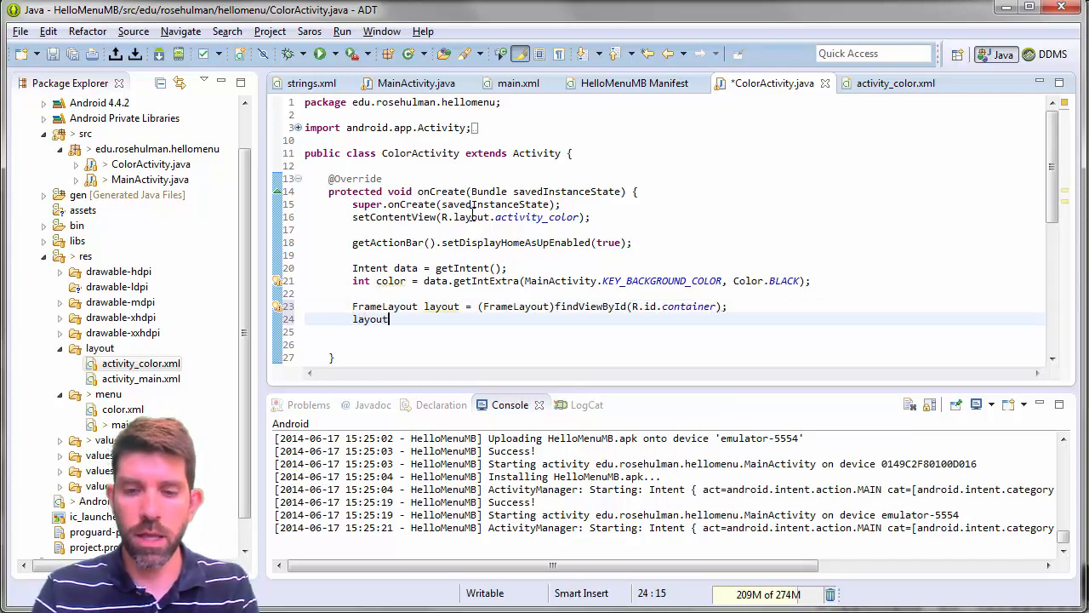
pyautogui.write('.setB')
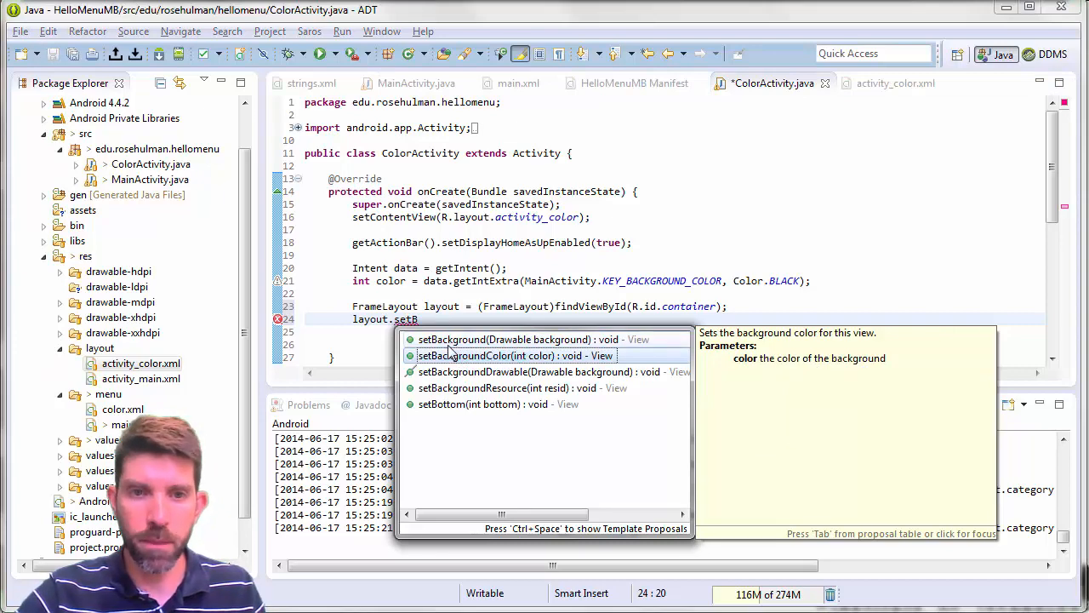
pyautogui.click(509, 355)
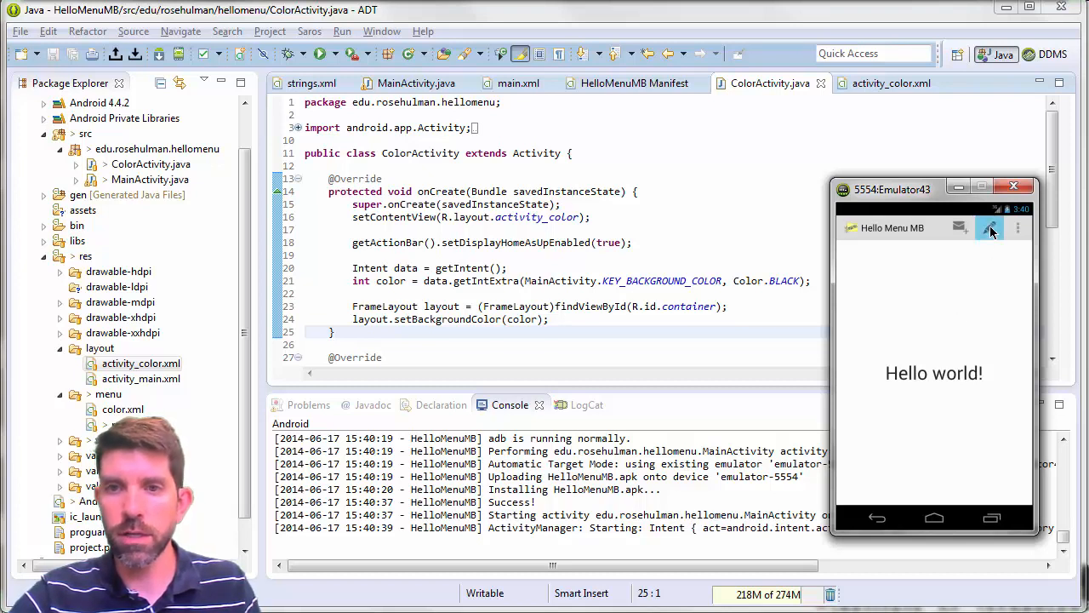
pyautogui.click(1017, 227)
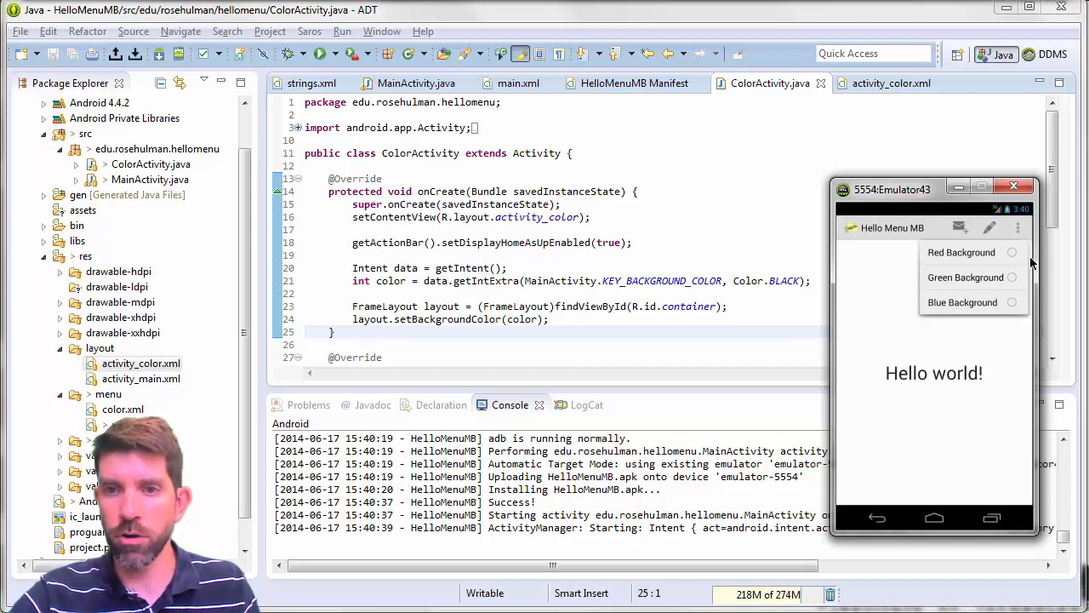
pyautogui.moveTo(1008, 323)
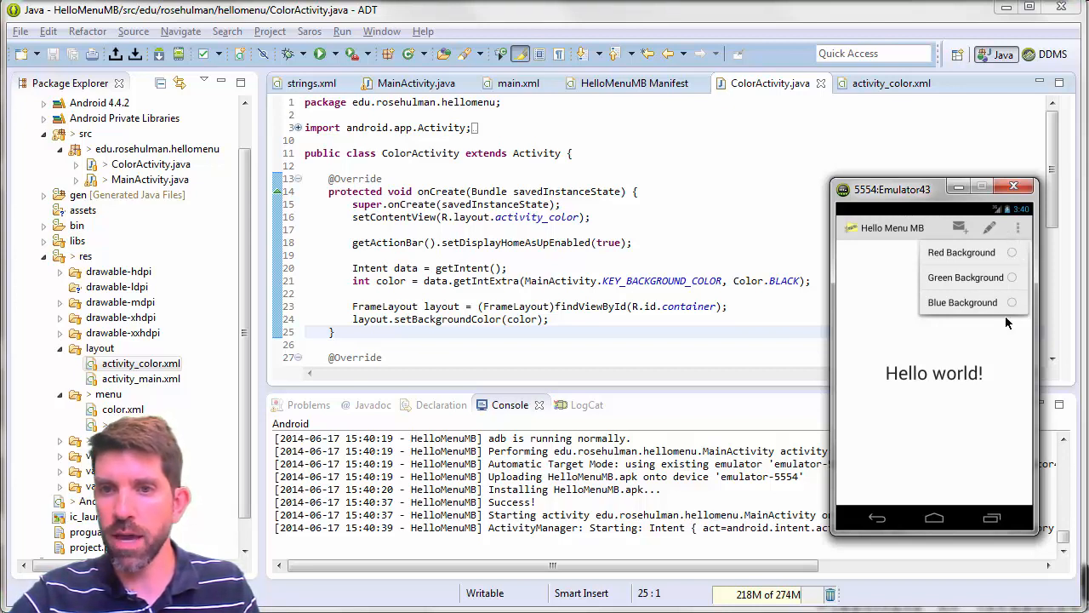
pyautogui.moveTo(1007, 308)
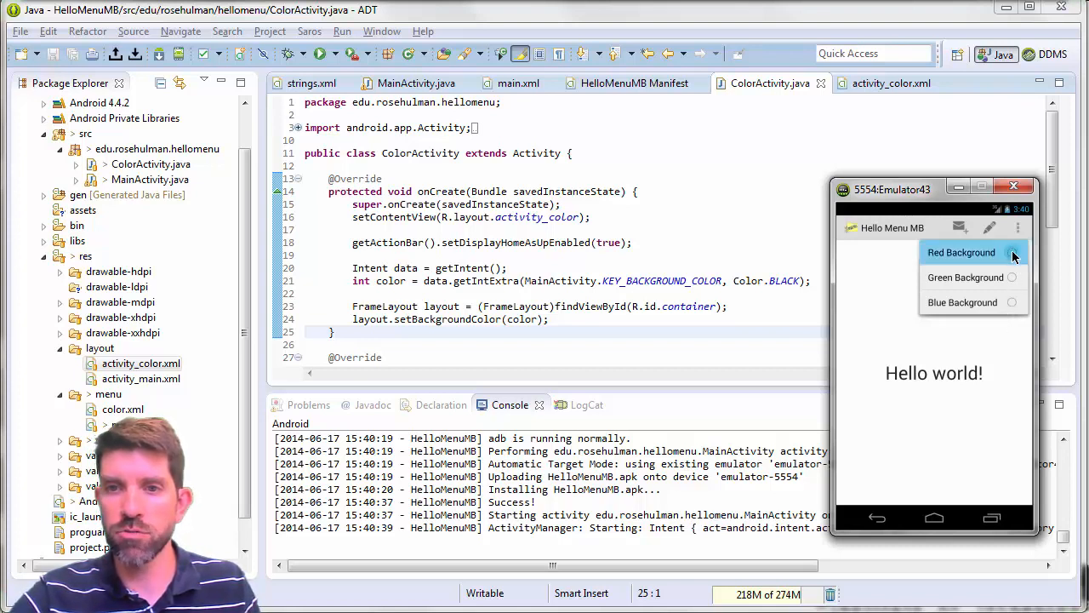
pyautogui.click(963, 251)
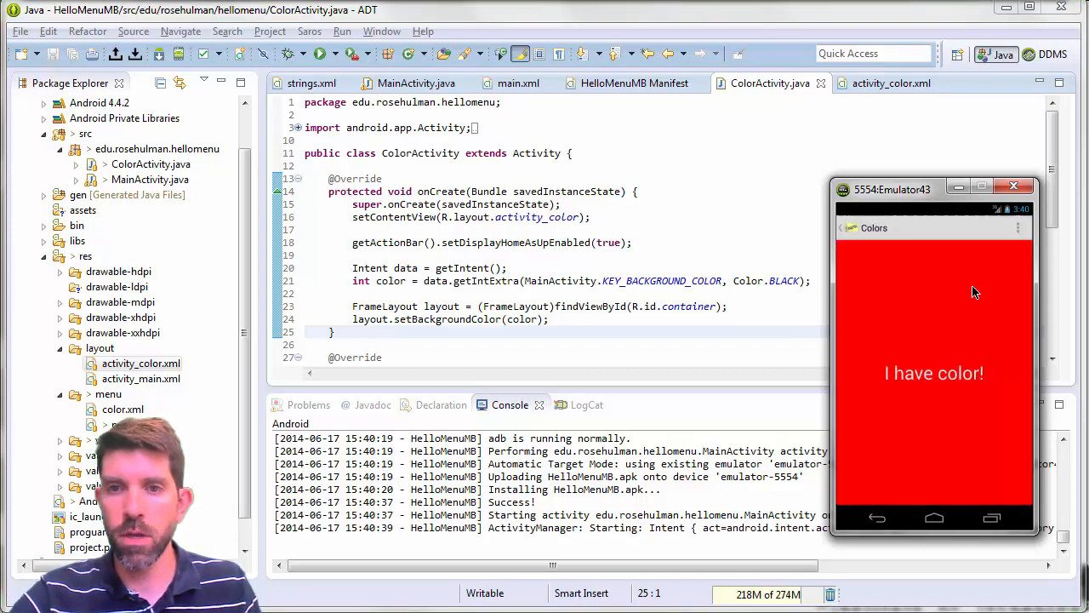
pyautogui.moveTo(934, 295)
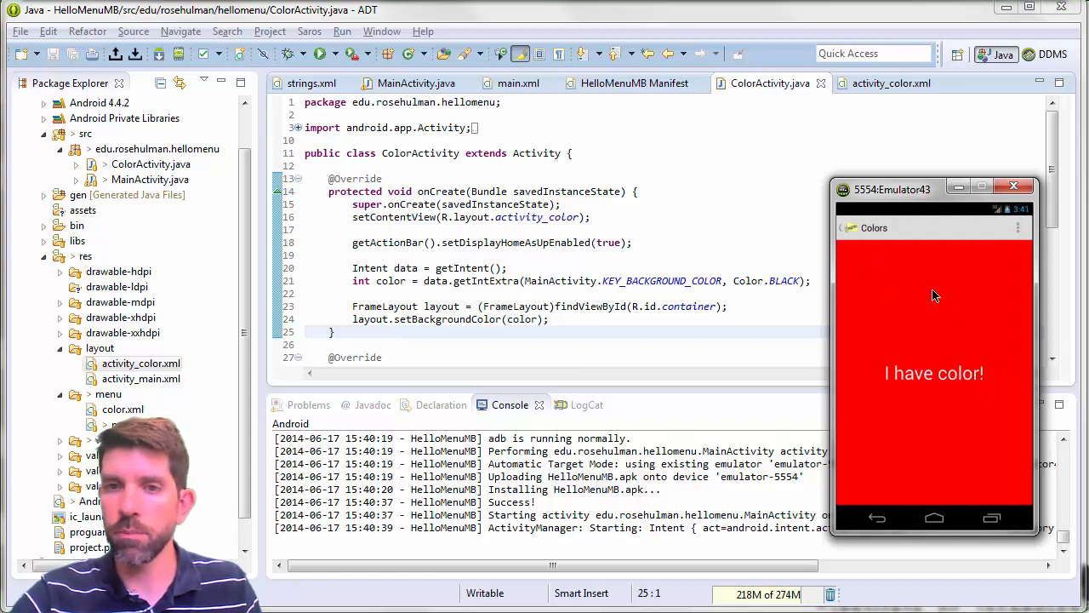
pyautogui.moveTo(852, 231)
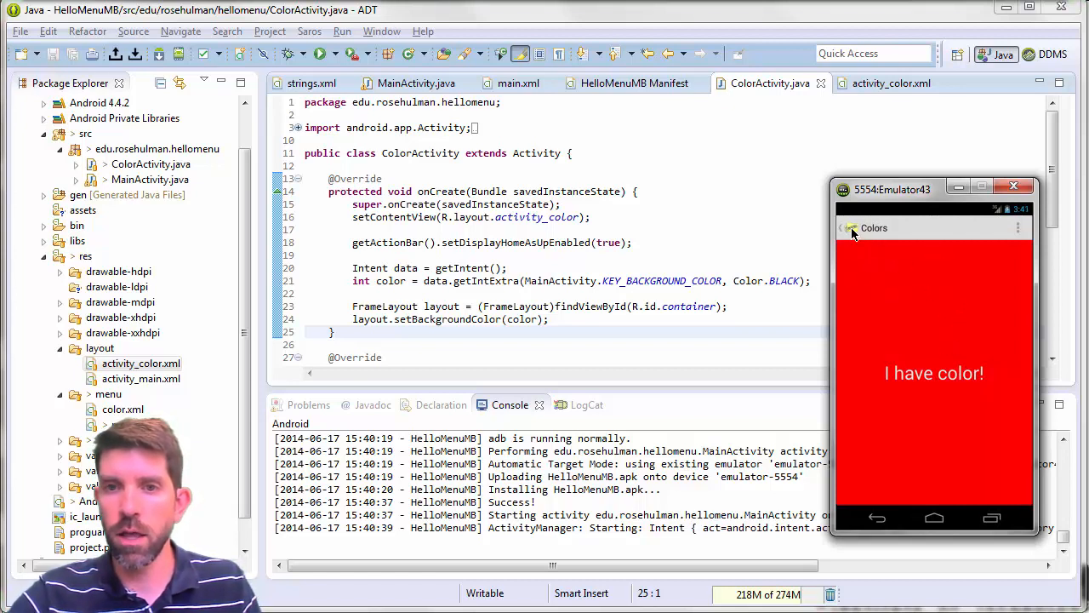
pyautogui.click(848, 227)
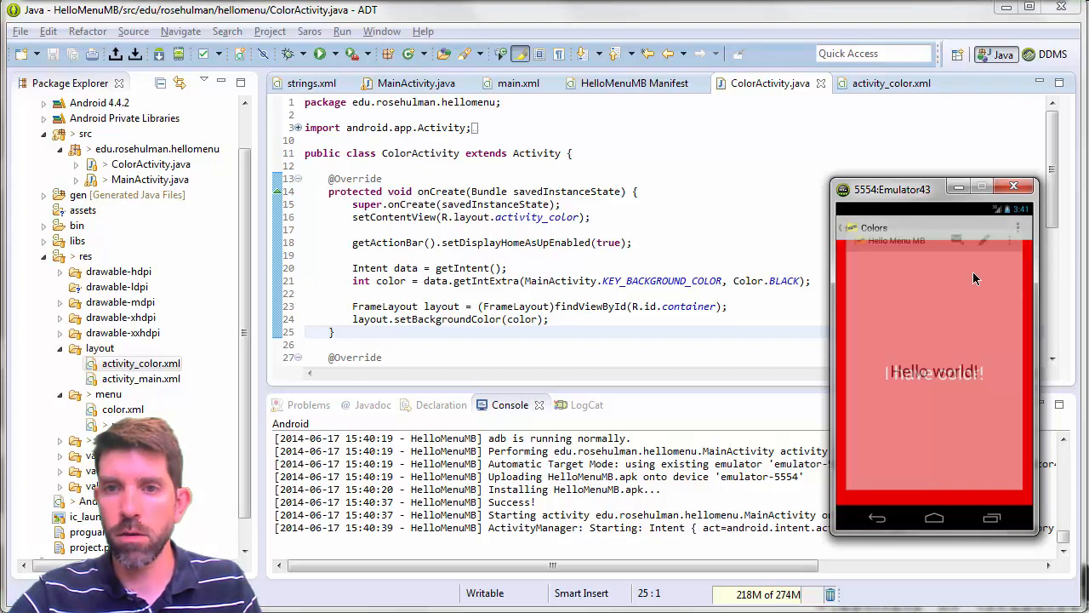